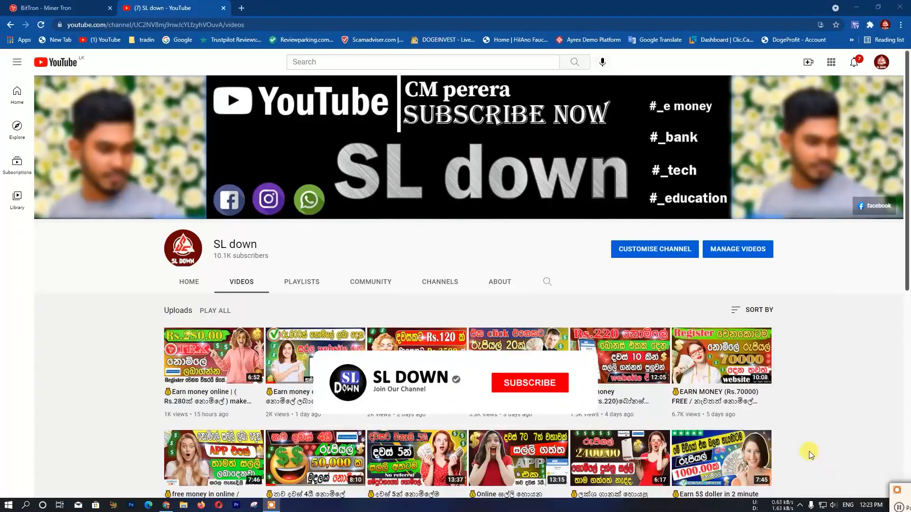
# Scroll through the page, then switch to the BitTron tab with the empty Tron login form
pyautogui.click(528, 383)
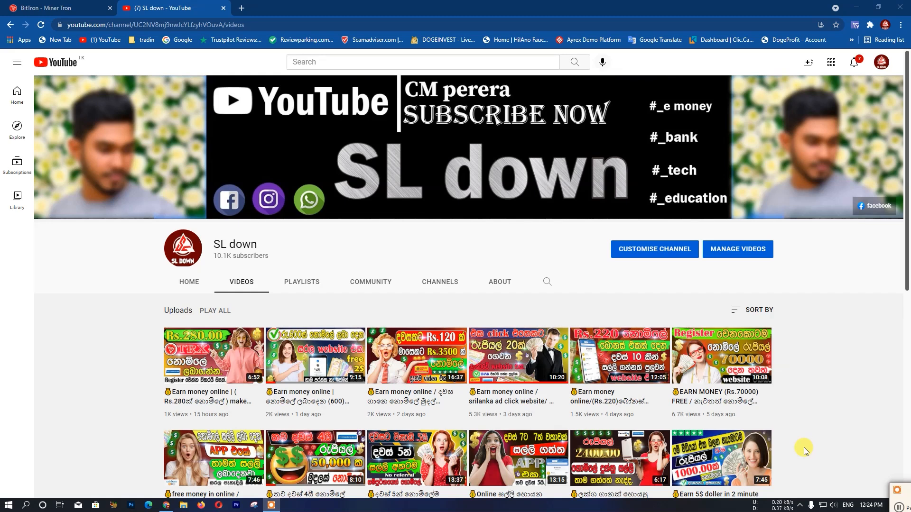
pyautogui.scroll(-3)
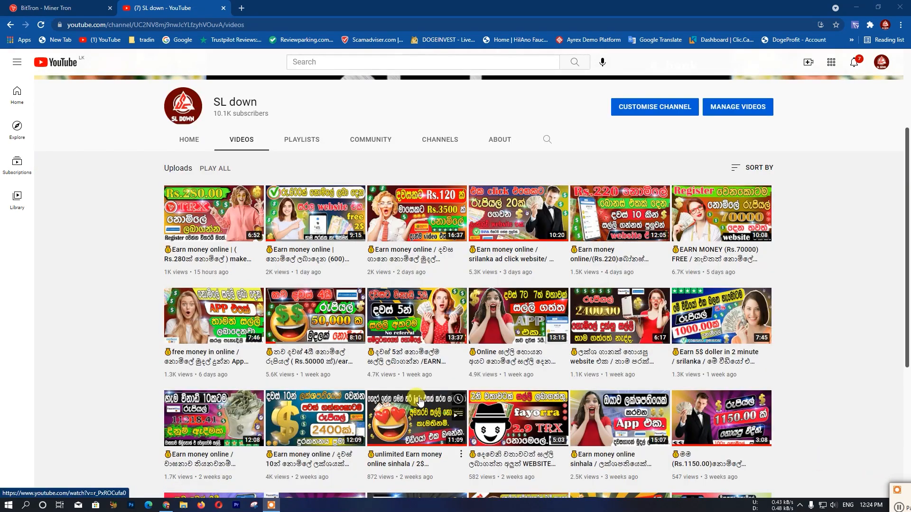
pyautogui.scroll(-3)
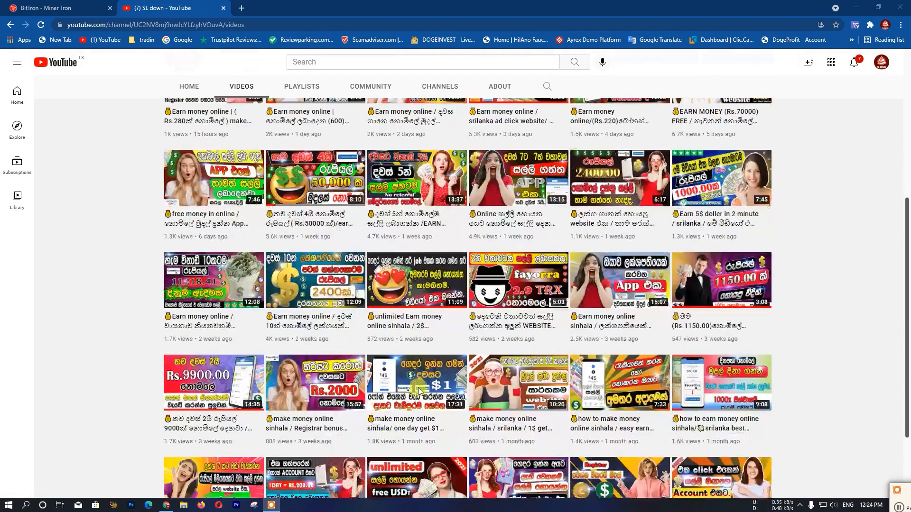
pyautogui.scroll(3)
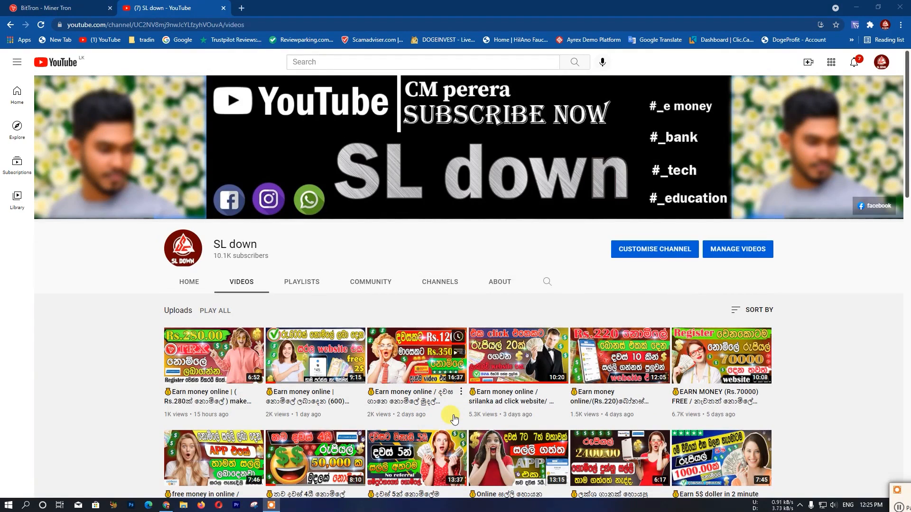
pyautogui.scroll(-3)
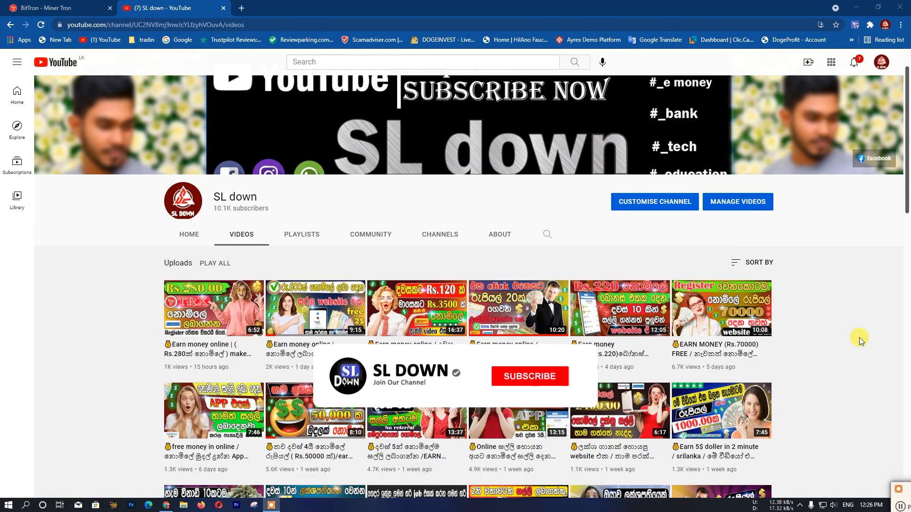
pyautogui.click(528, 376)
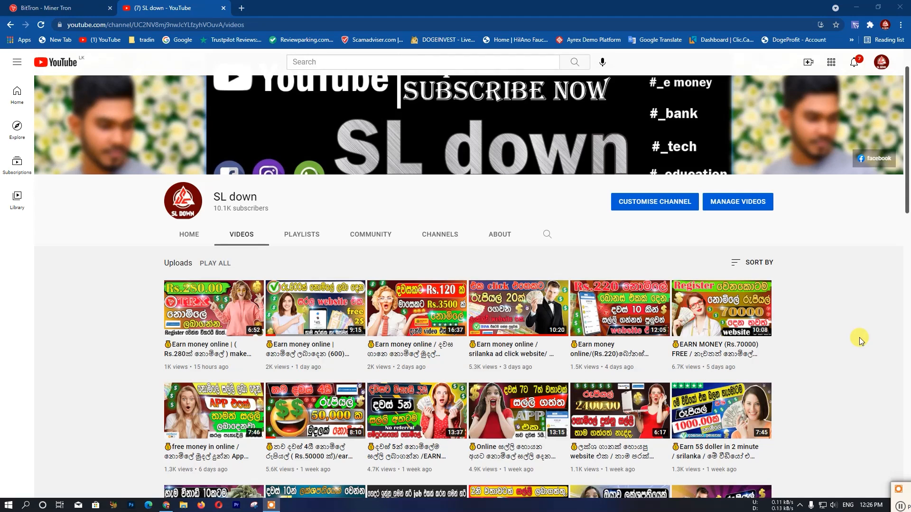
pyautogui.click(58, 8)
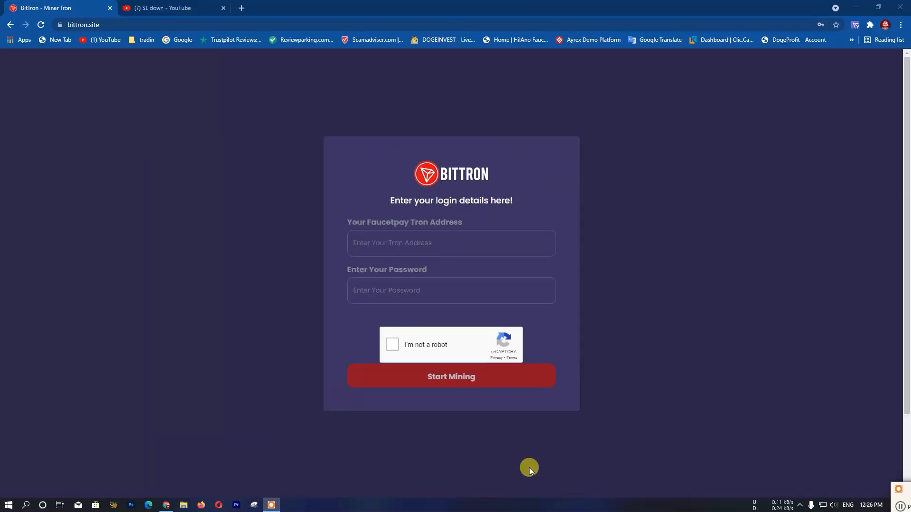
pyautogui.moveTo(243, 298)
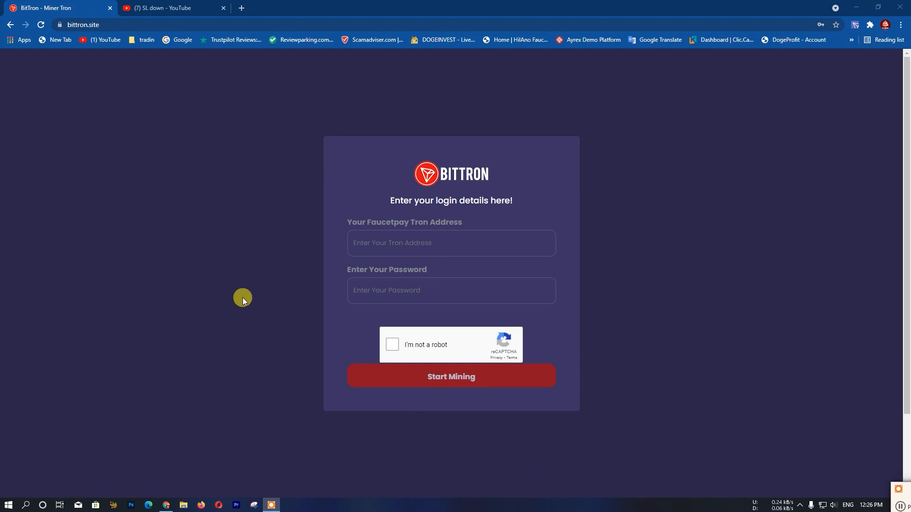
pyautogui.moveTo(250, 301)
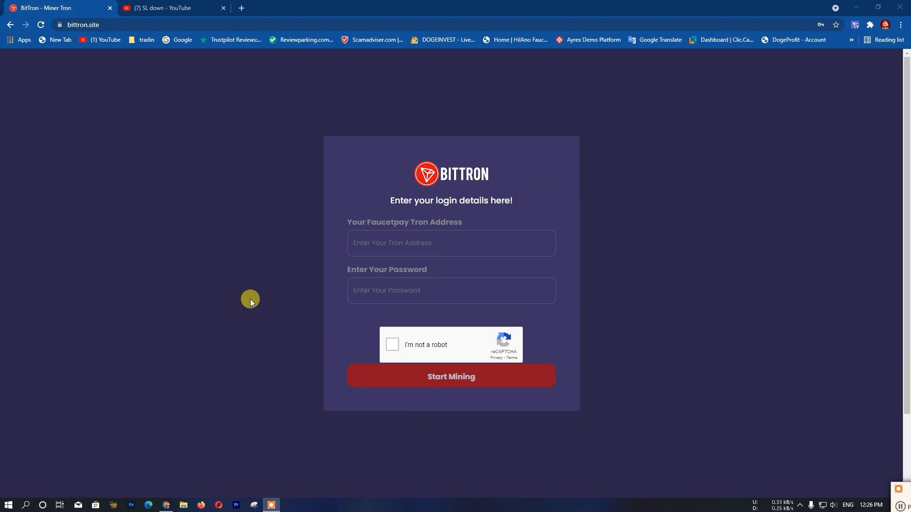
pyautogui.moveTo(628, 121)
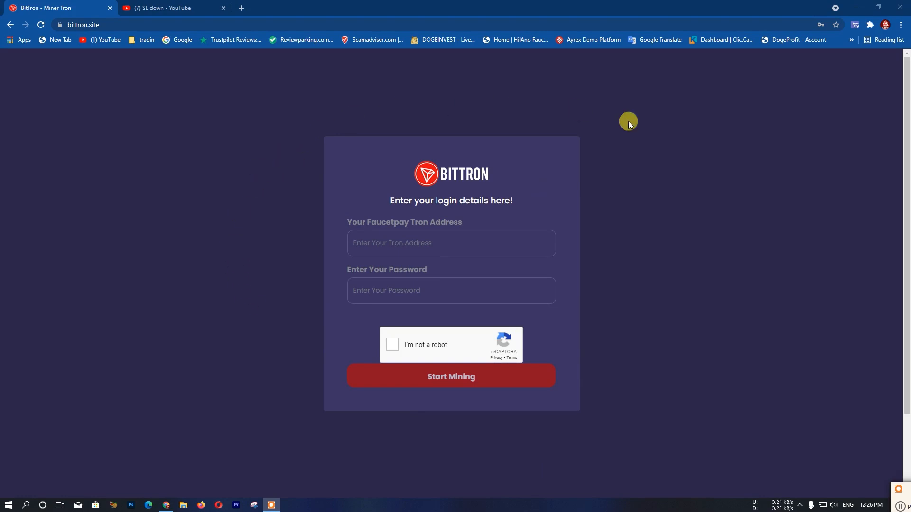
pyautogui.moveTo(509, 421)
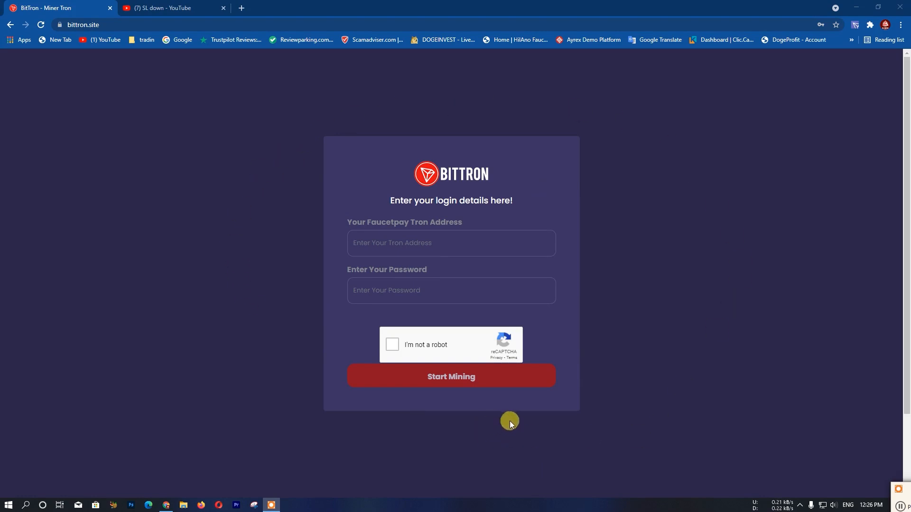
pyautogui.moveTo(485, 180)
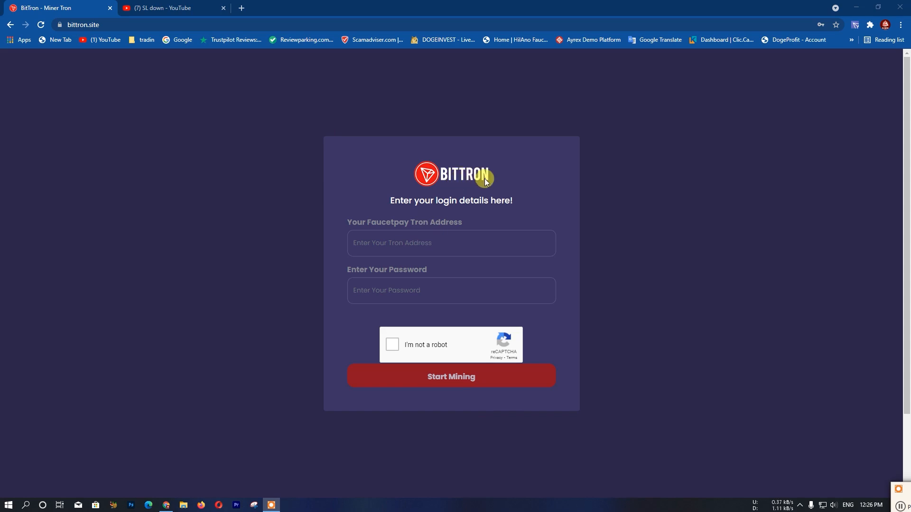
pyautogui.moveTo(383, 199)
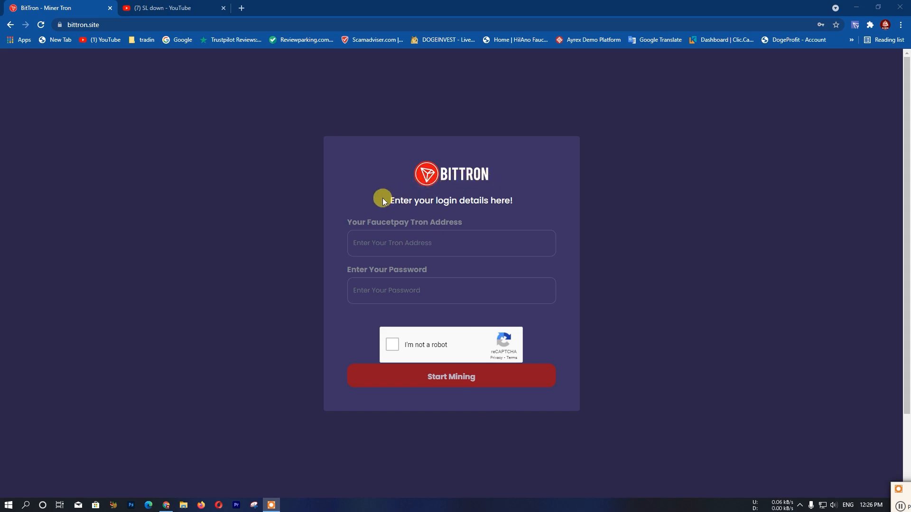
pyautogui.moveTo(608, 116)
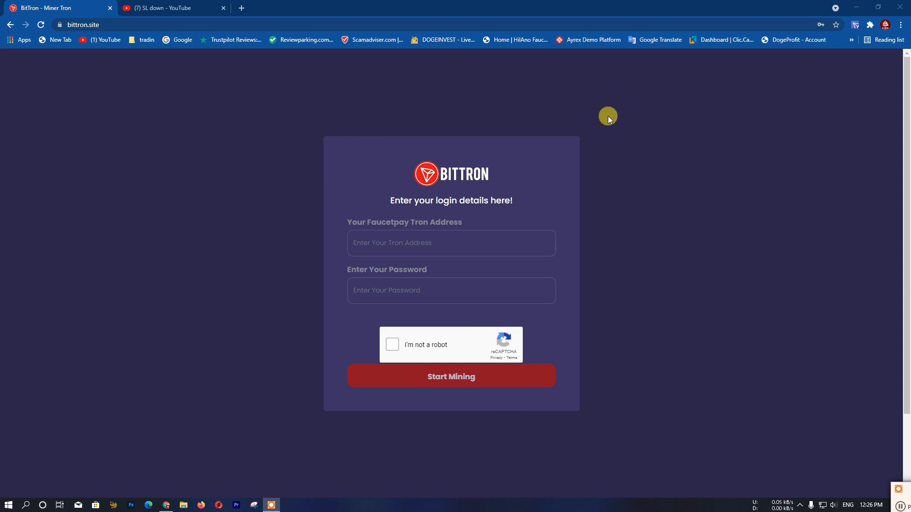
pyautogui.moveTo(617, 413)
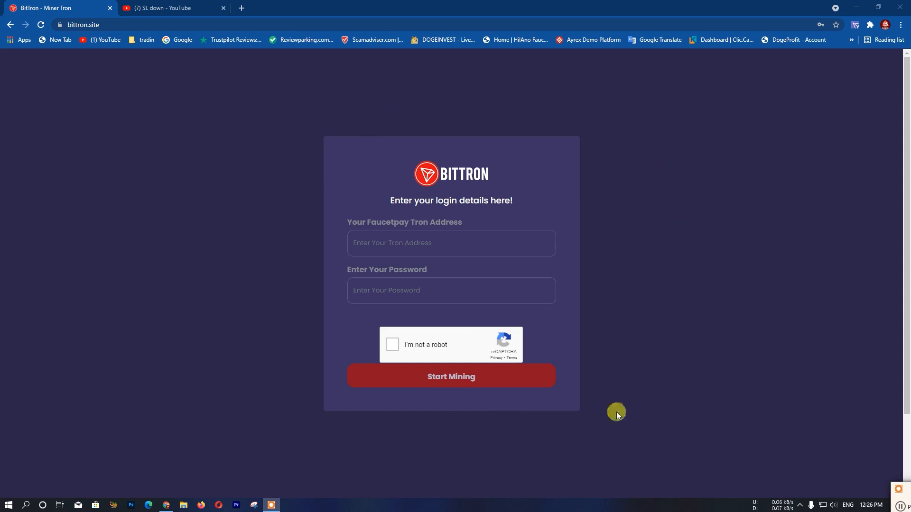
pyautogui.moveTo(622, 385)
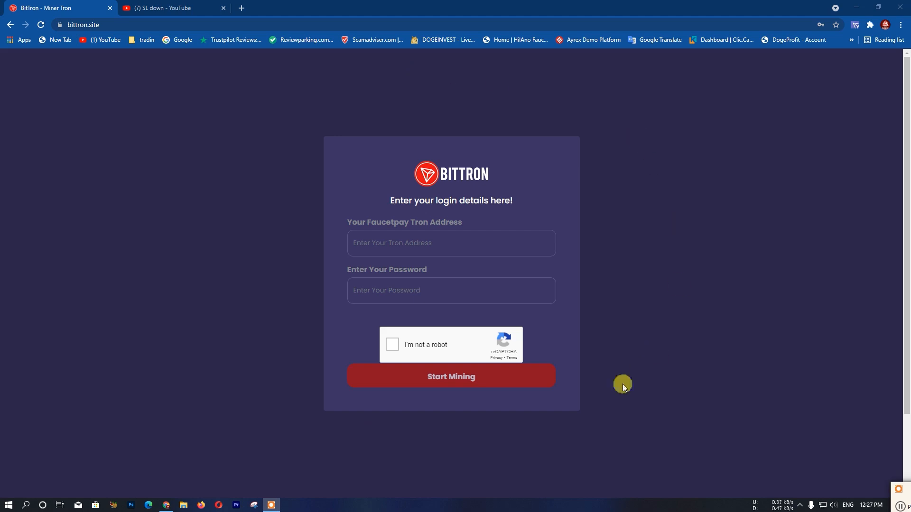
pyautogui.moveTo(303, 459)
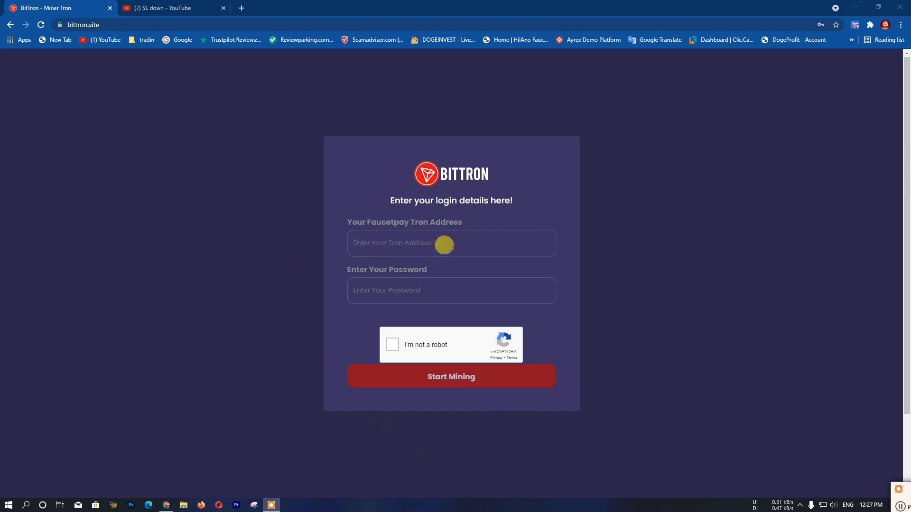
pyautogui.moveTo(388, 241)
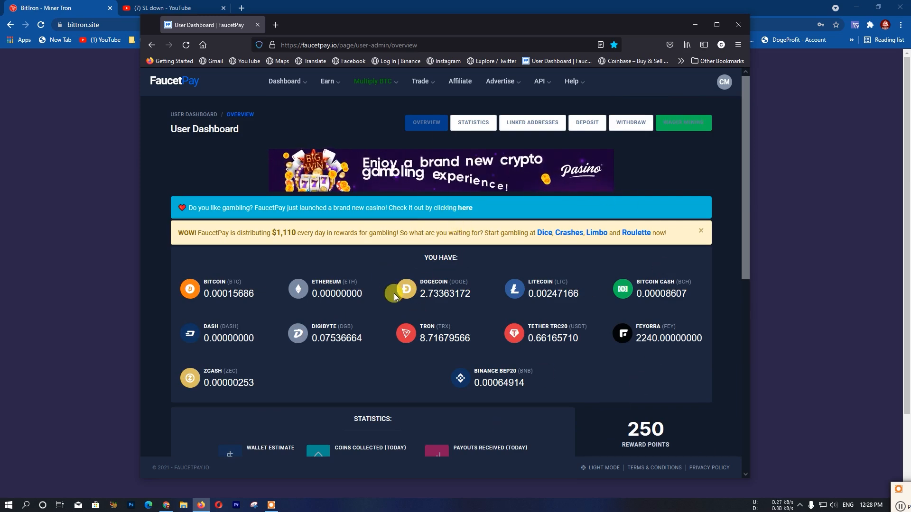
# Check the FaucetPay dashboard coin balances and go to the Deposit page
pyautogui.scroll(-3)
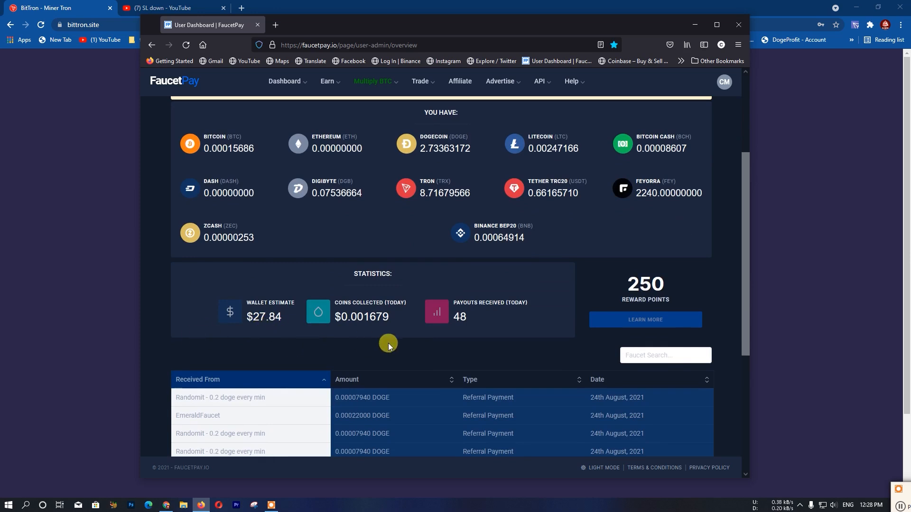
pyautogui.scroll(3)
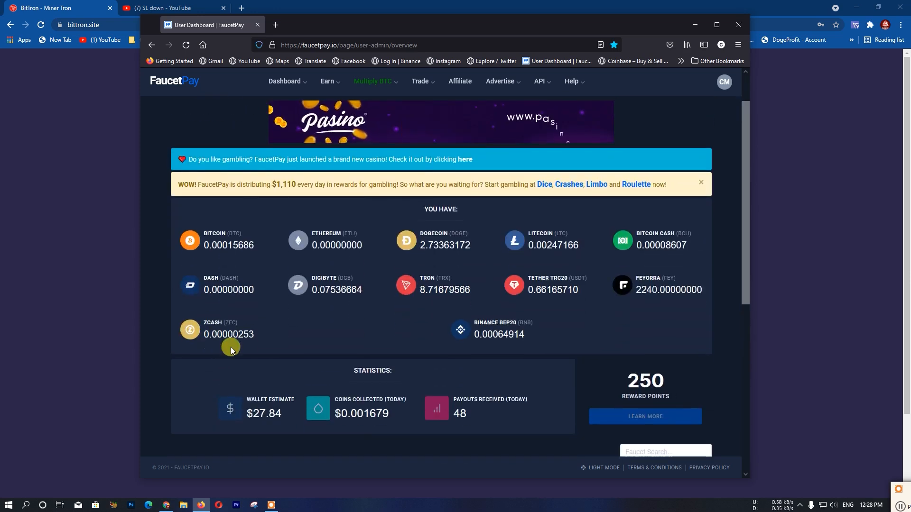
pyautogui.scroll(3)
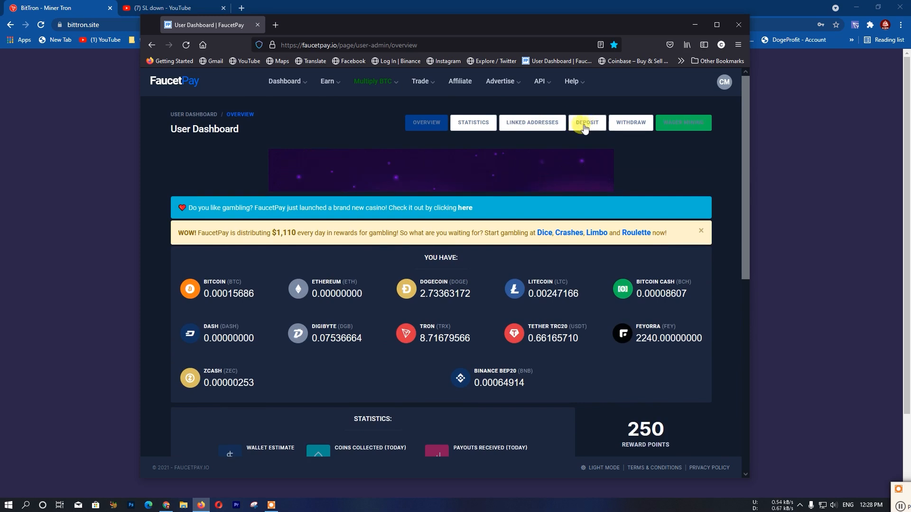
pyautogui.click(586, 123)
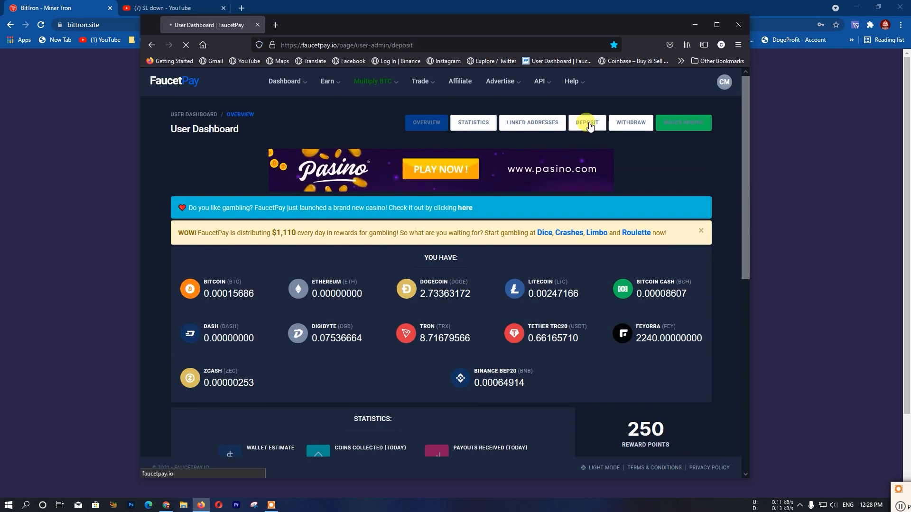
# Open FaucetPay's deposit addresses page and scroll down to the Tron (TRX) address
pyautogui.click(587, 123)
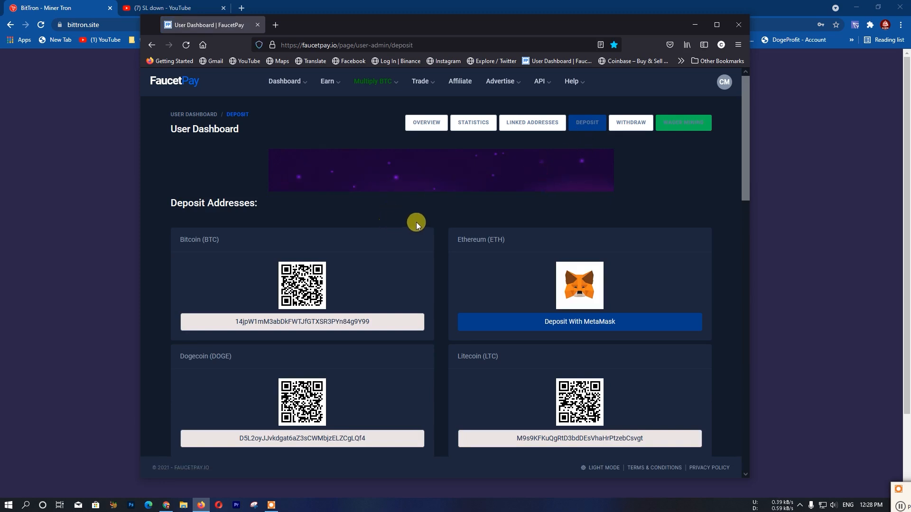
pyautogui.scroll(-3)
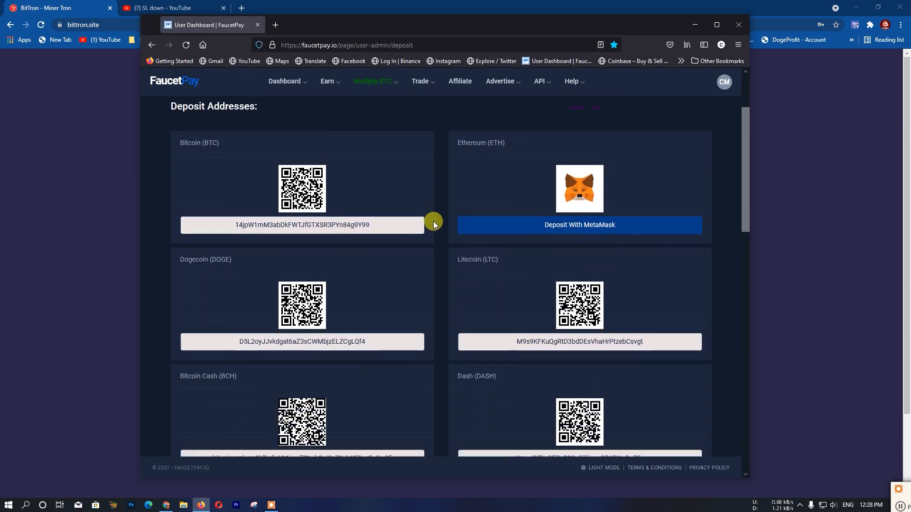
pyautogui.scroll(3)
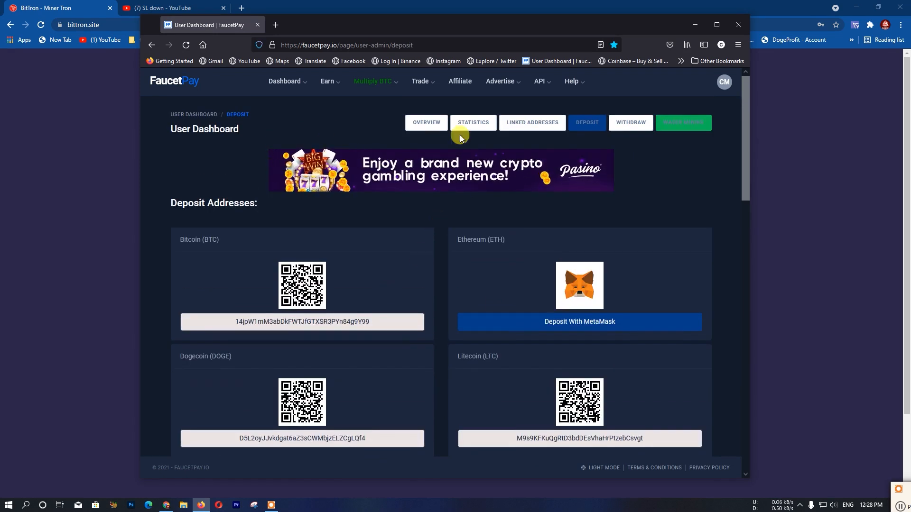
pyautogui.moveTo(444, 250)
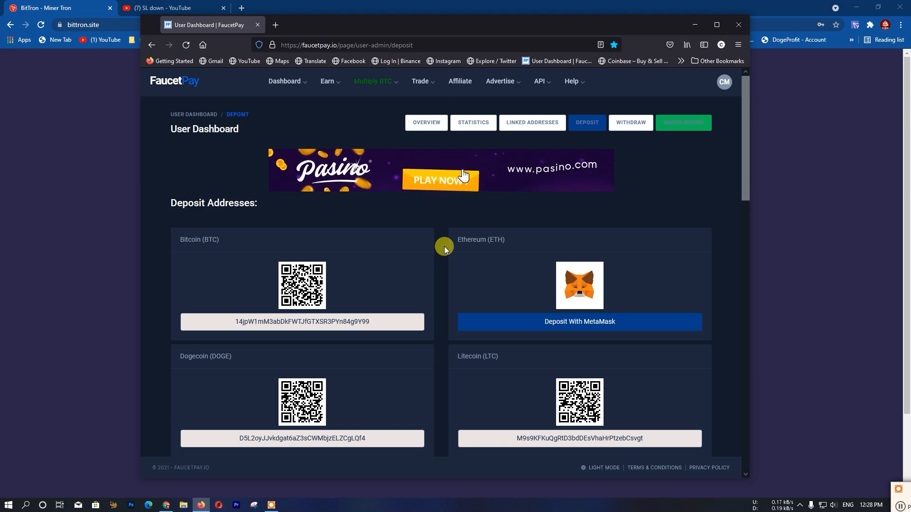
pyautogui.scroll(-3)
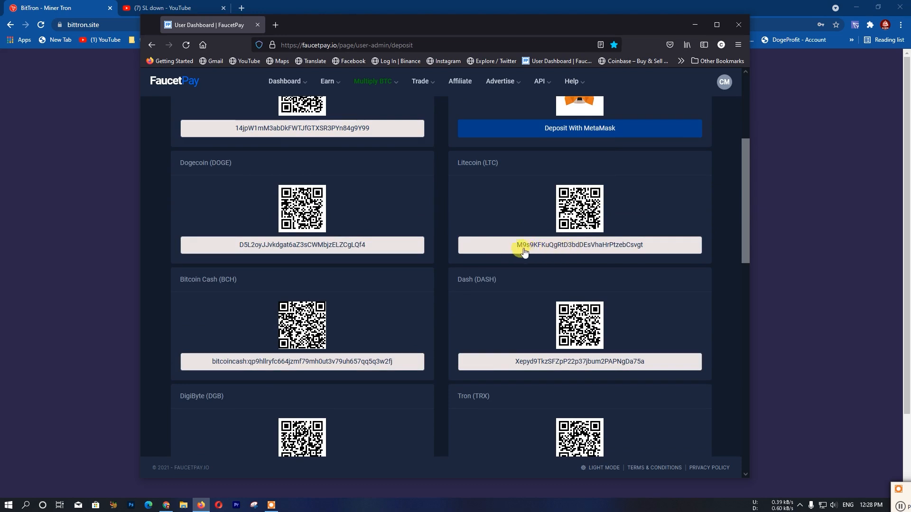
pyautogui.moveTo(542, 243)
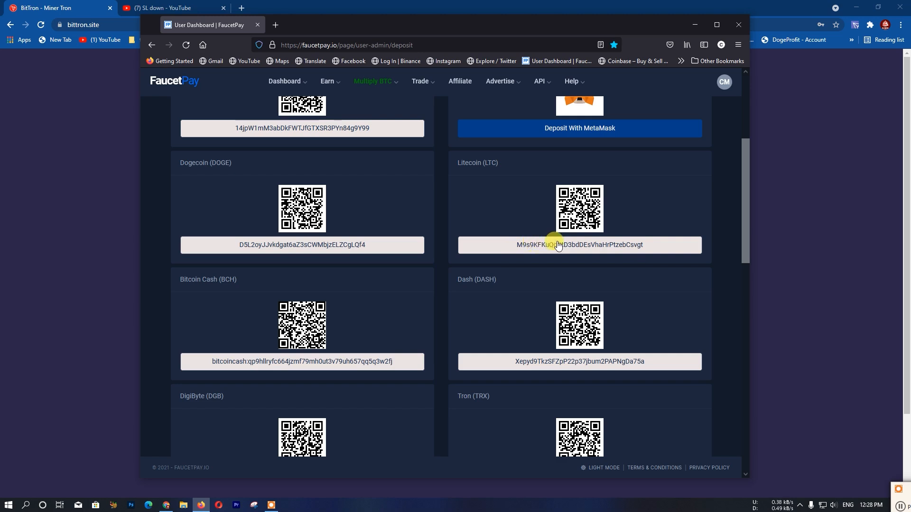
pyautogui.scroll(-3)
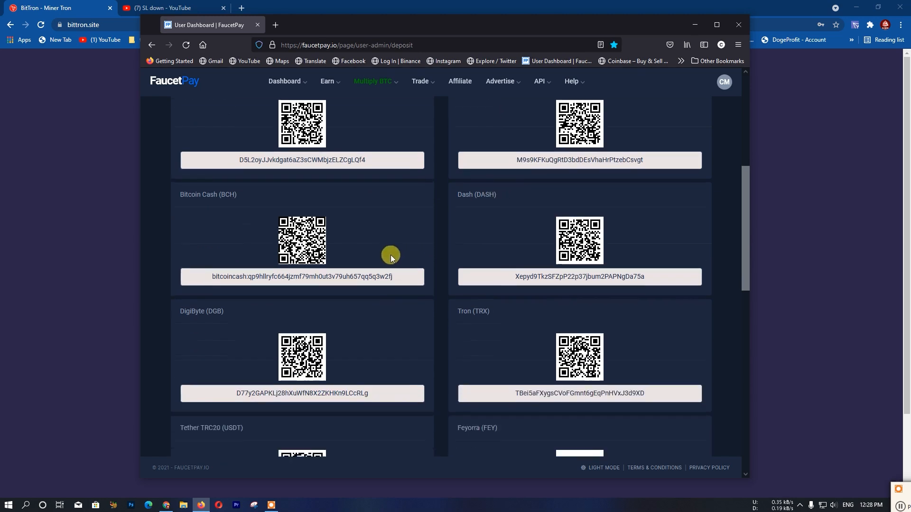
pyautogui.scroll(-3)
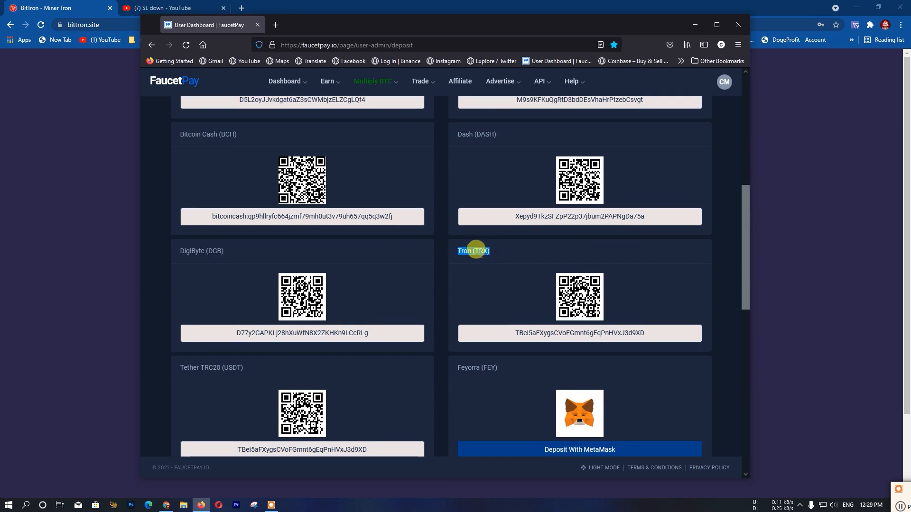
pyautogui.scroll(-3)
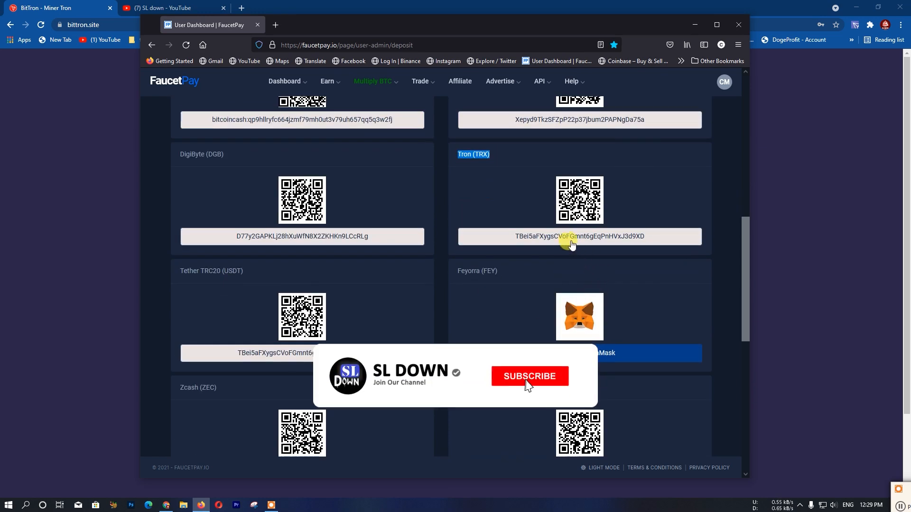
# Copy the Tron (TRX) deposit address
pyautogui.click(579, 236)
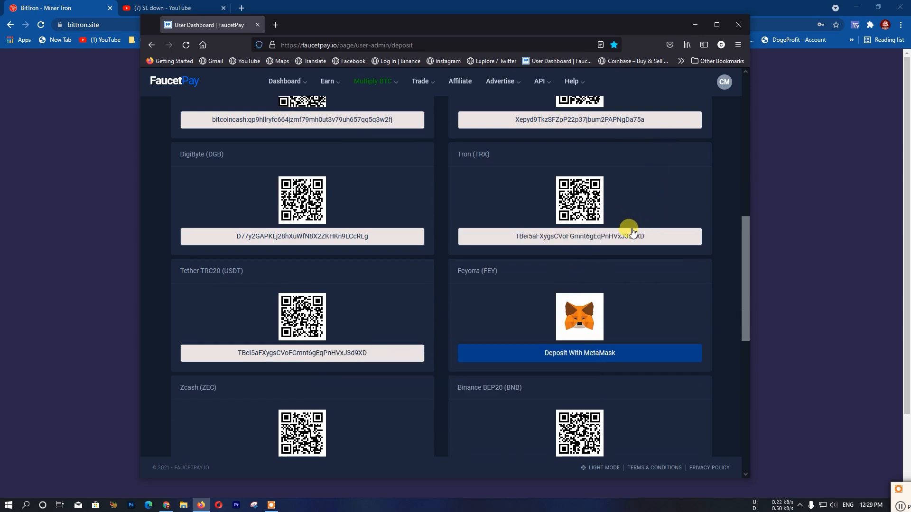
pyautogui.moveTo(638, 222)
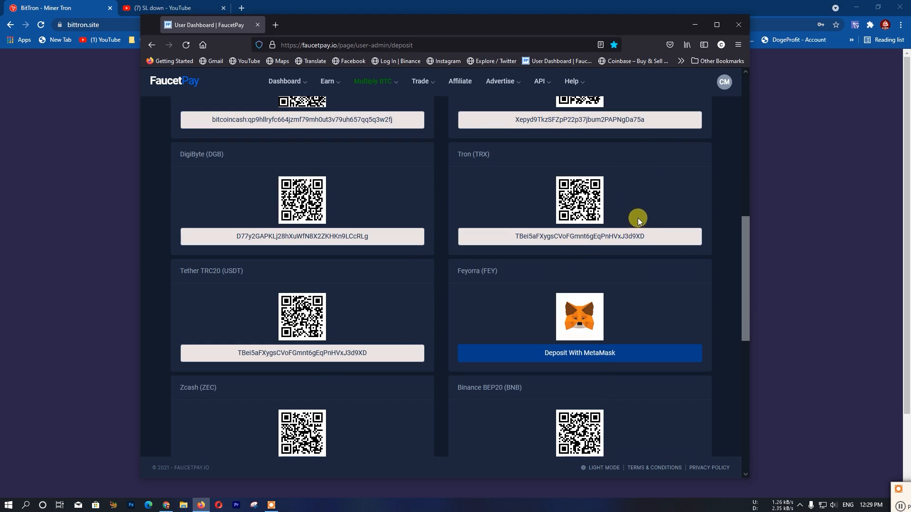
pyautogui.moveTo(418, 365)
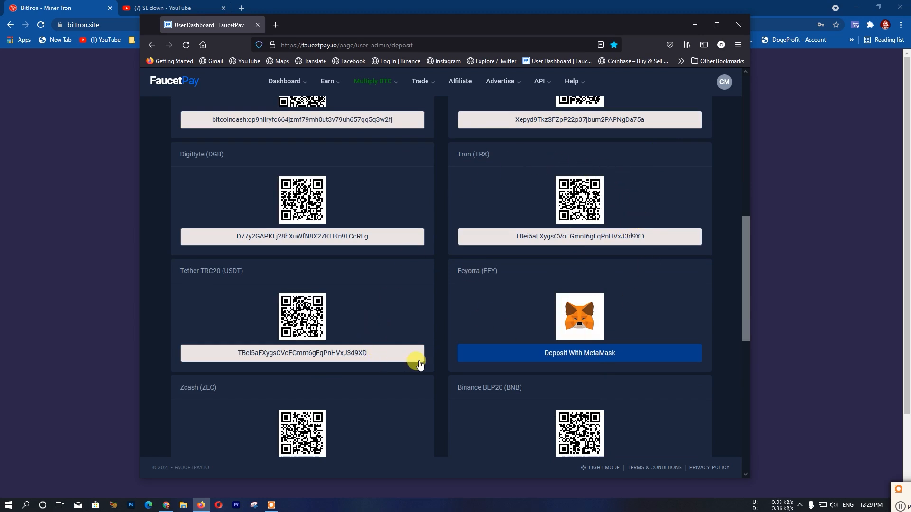
pyautogui.moveTo(459, 326)
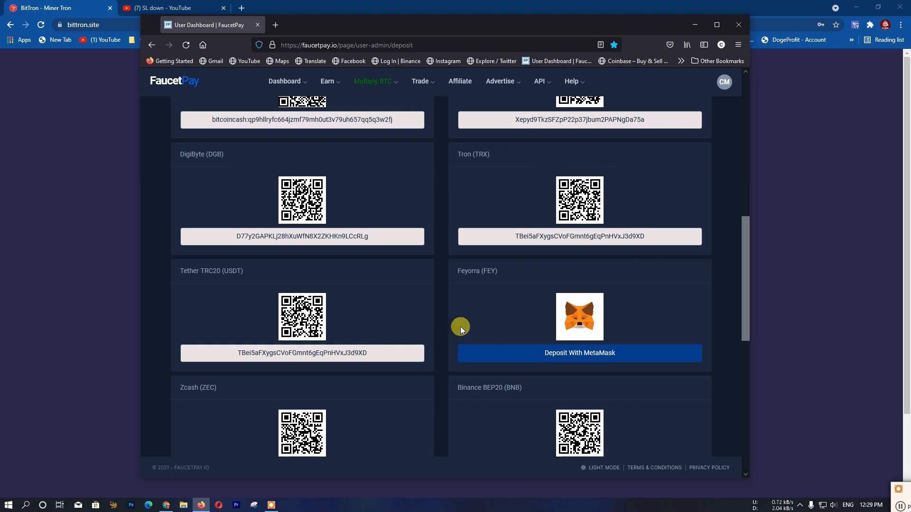
pyautogui.moveTo(476, 359)
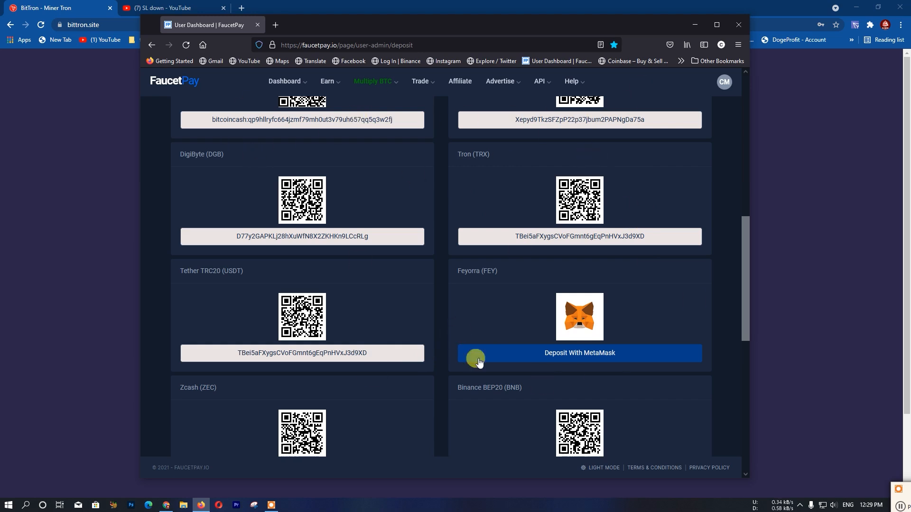
pyautogui.moveTo(694, 28)
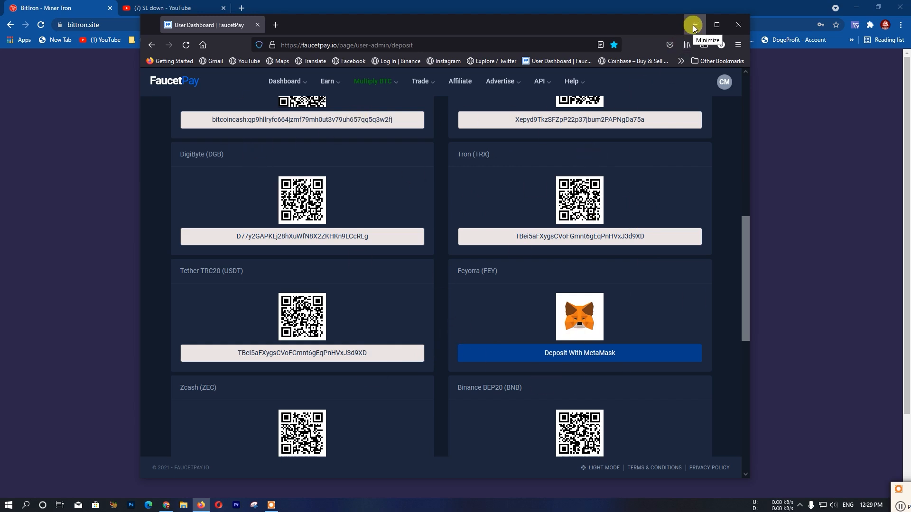
pyautogui.scroll(-3)
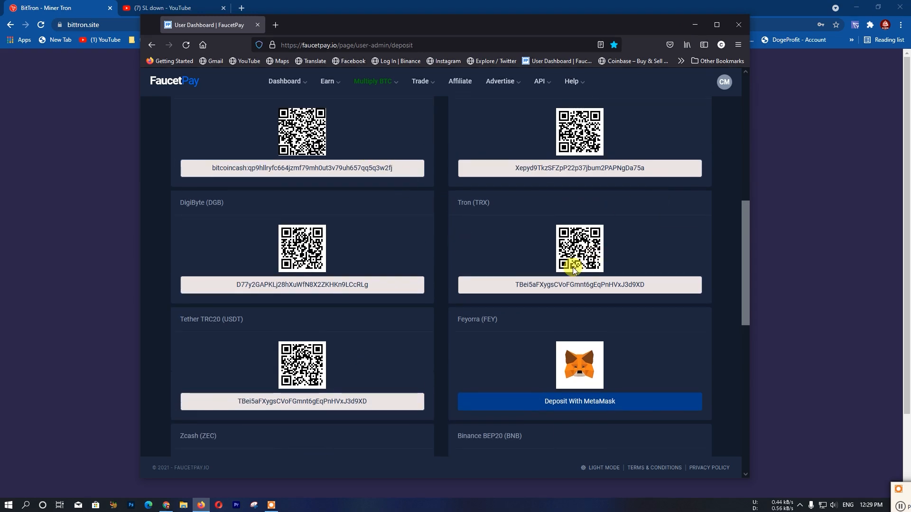
pyautogui.moveTo(465, 202)
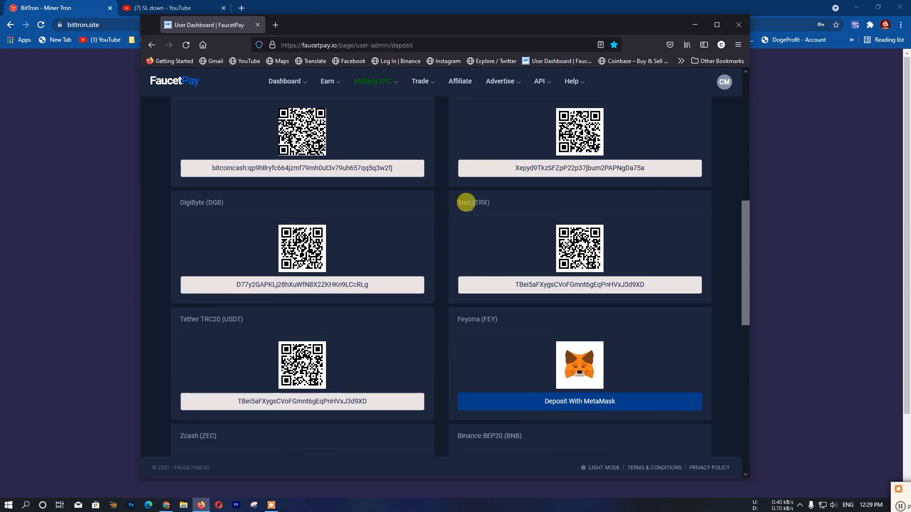
pyautogui.scroll(3)
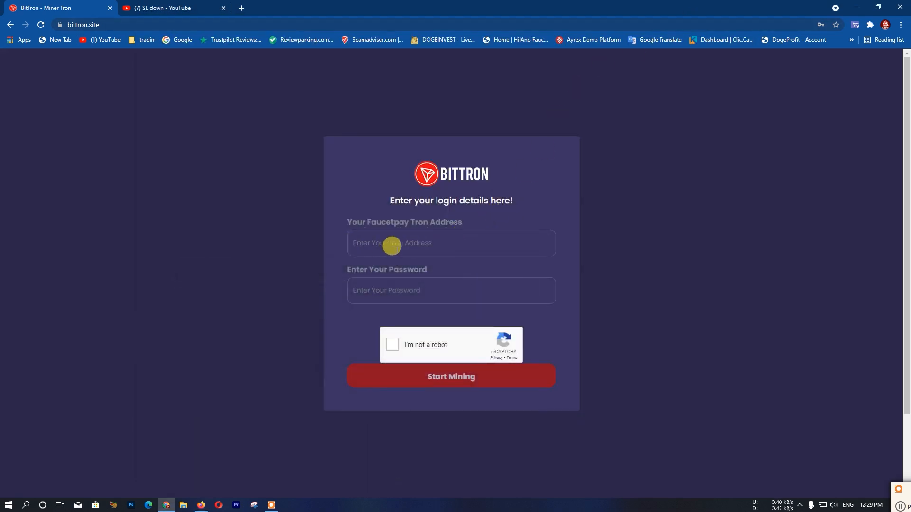
pyautogui.moveTo(416, 285)
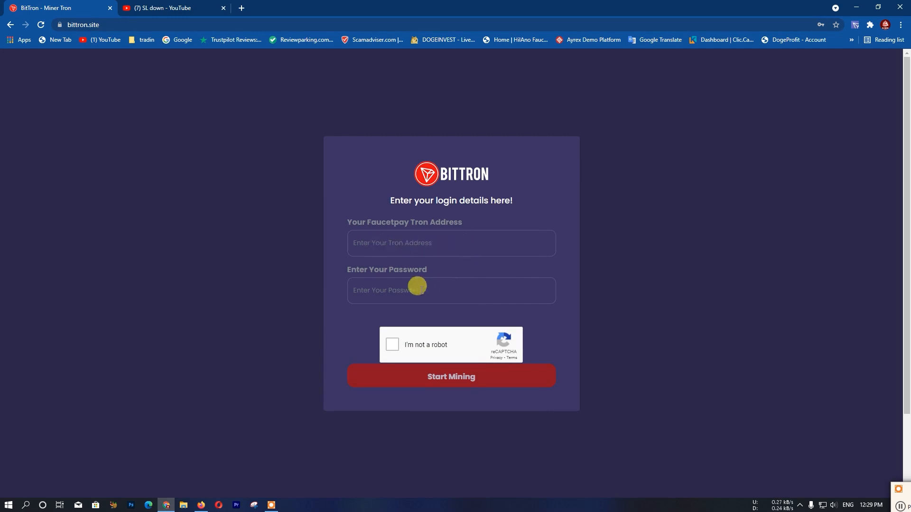
pyautogui.moveTo(414, 284)
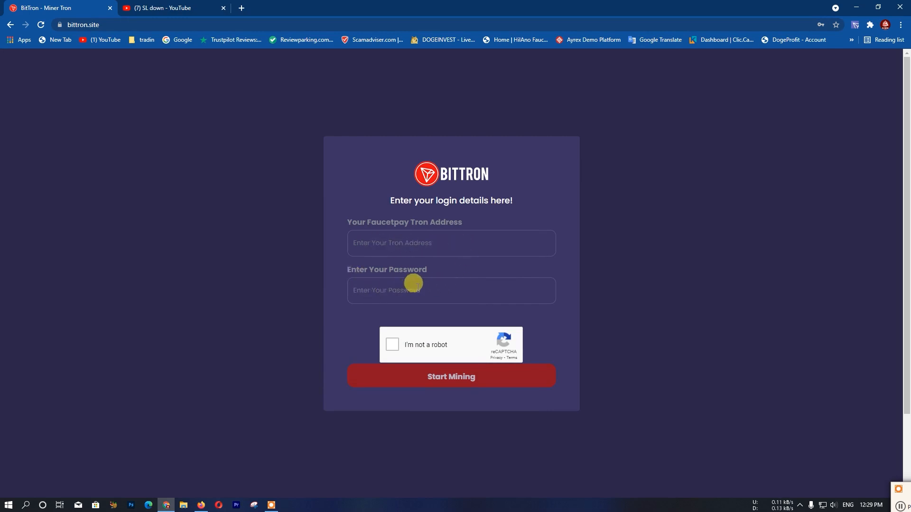
pyautogui.moveTo(398, 286)
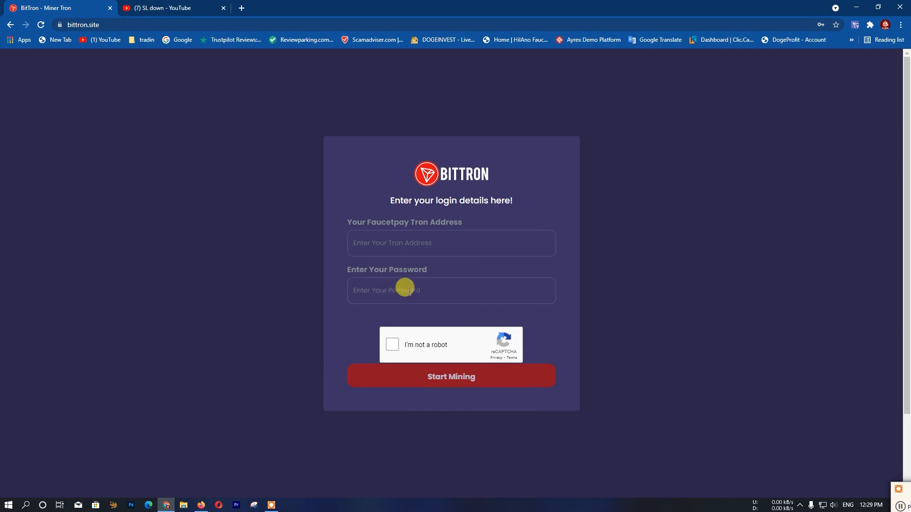
pyautogui.moveTo(388, 288)
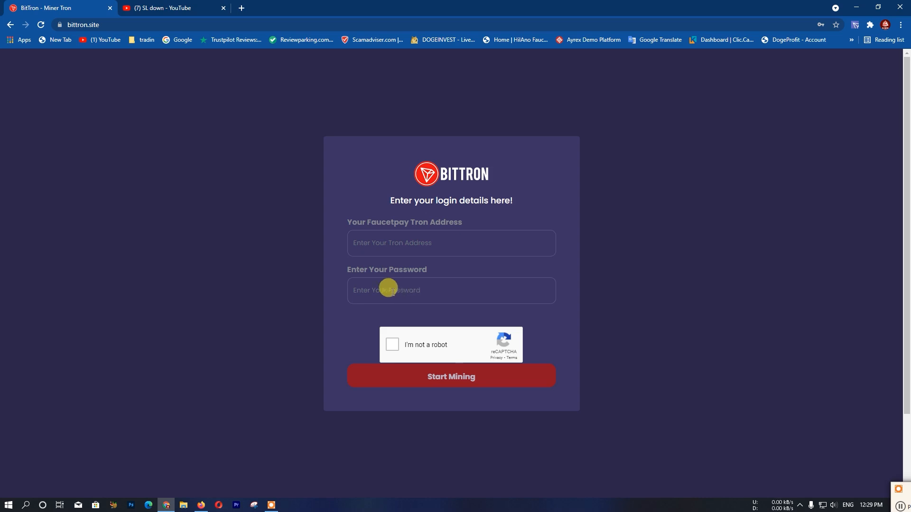
pyautogui.moveTo(373, 296)
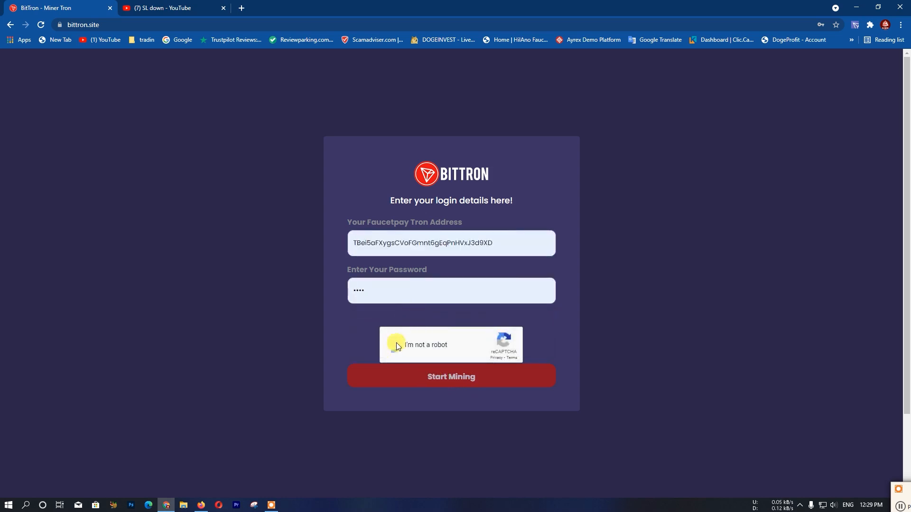
# Tick 'I'm not a robot' and sign in to BitTron with Start Mining
pyautogui.click(394, 345)
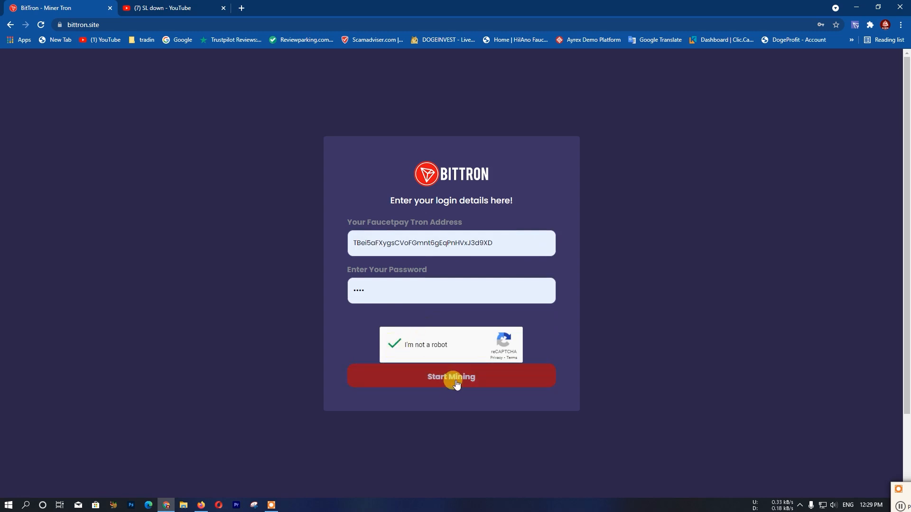
pyautogui.click(451, 376)
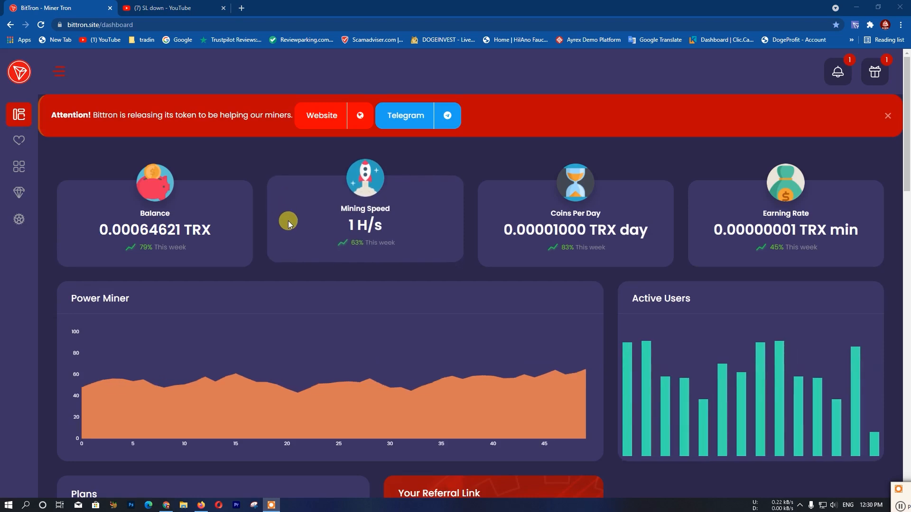
pyautogui.moveTo(285, 274)
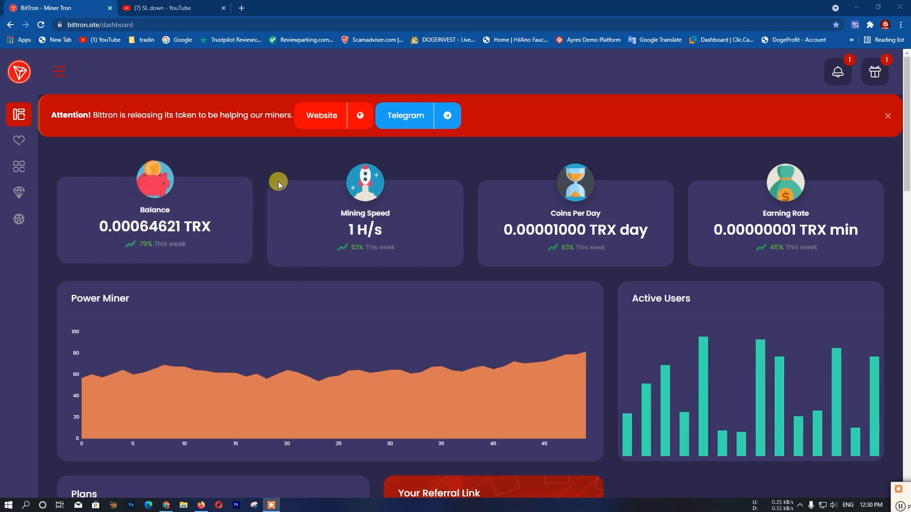
pyautogui.moveTo(293, 260)
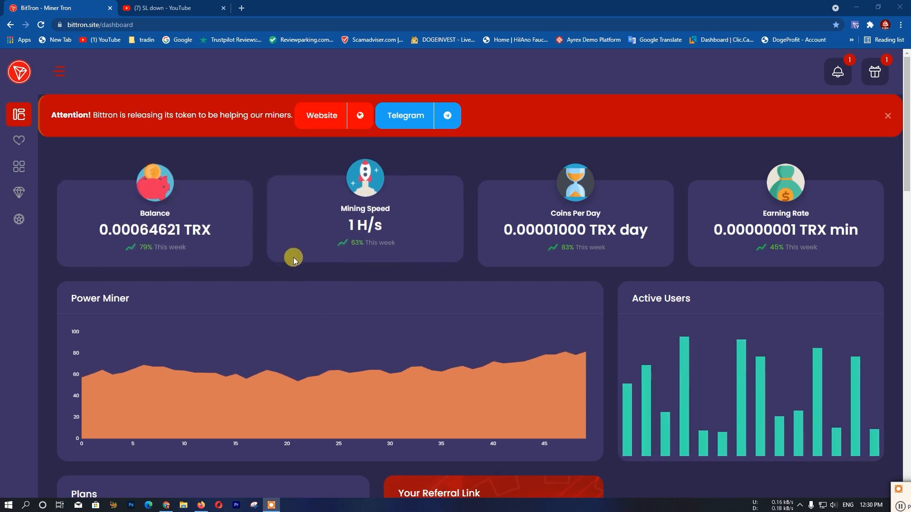
pyautogui.moveTo(440, 242)
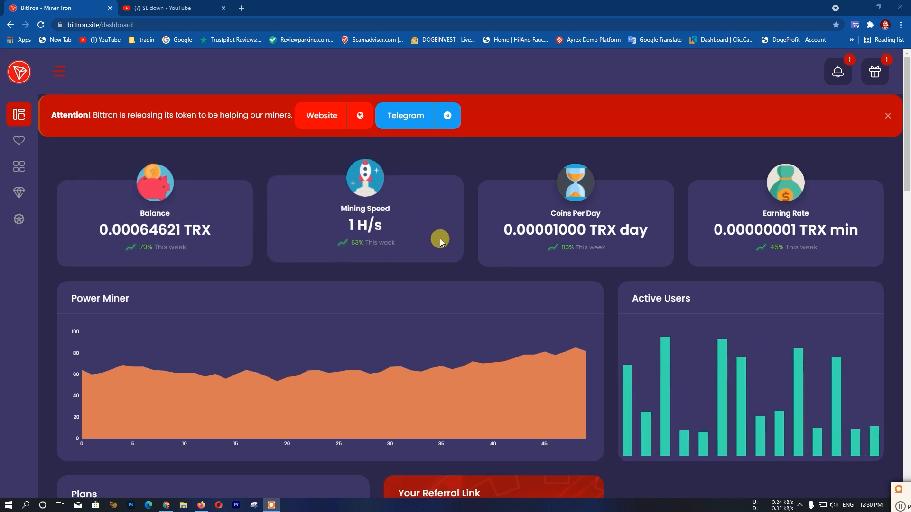
pyautogui.moveTo(701, 208)
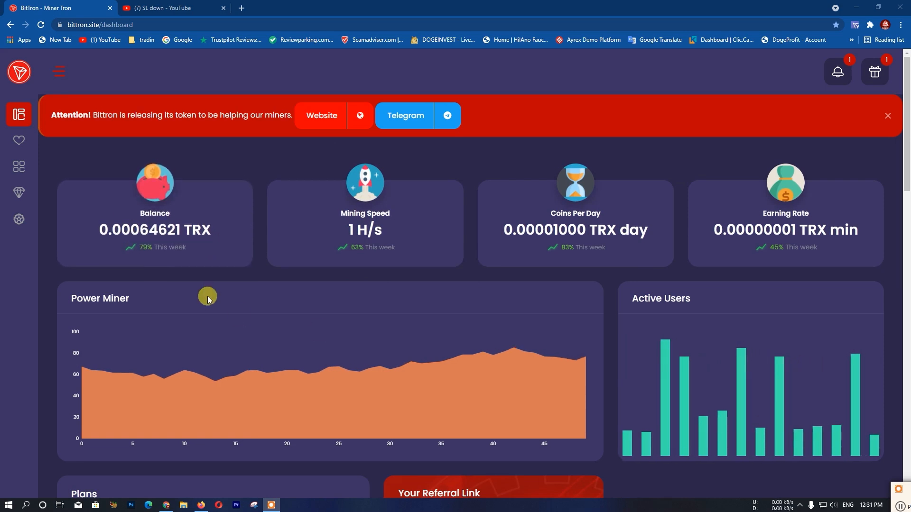
pyautogui.scroll(-3)
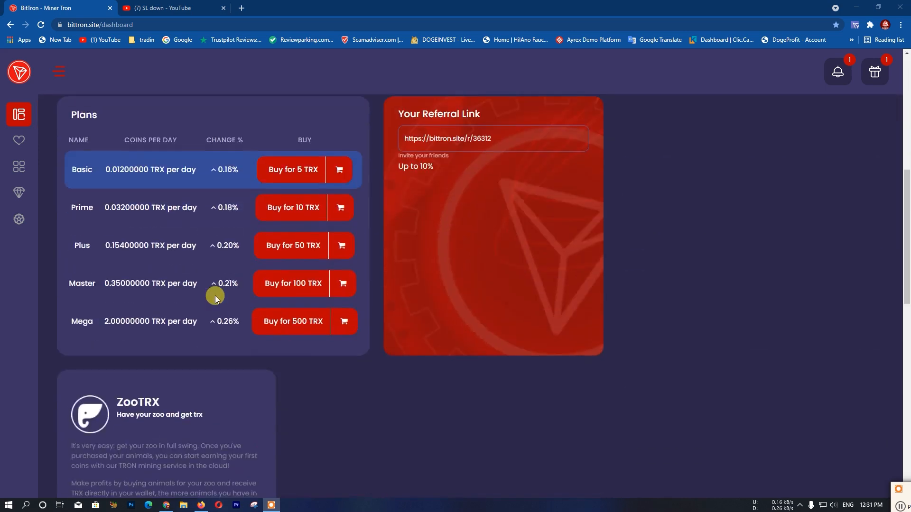
pyautogui.scroll(3)
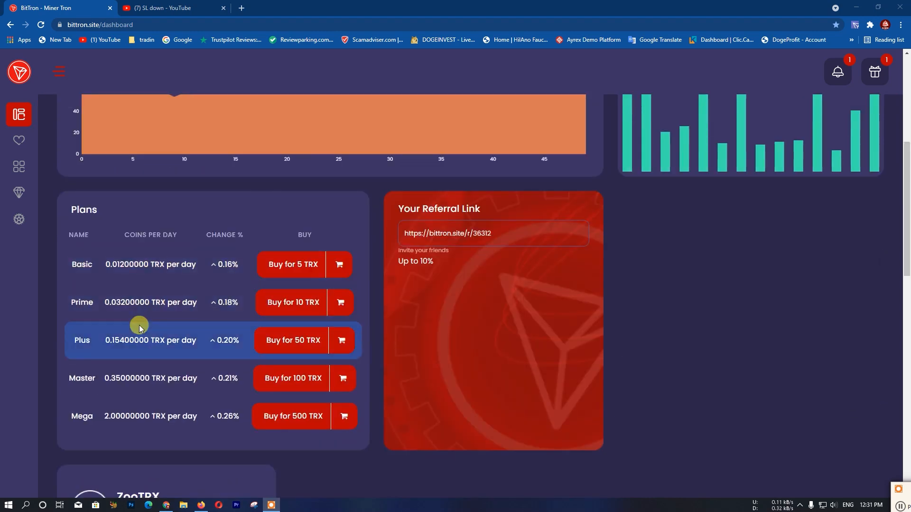
pyautogui.moveTo(299, 274)
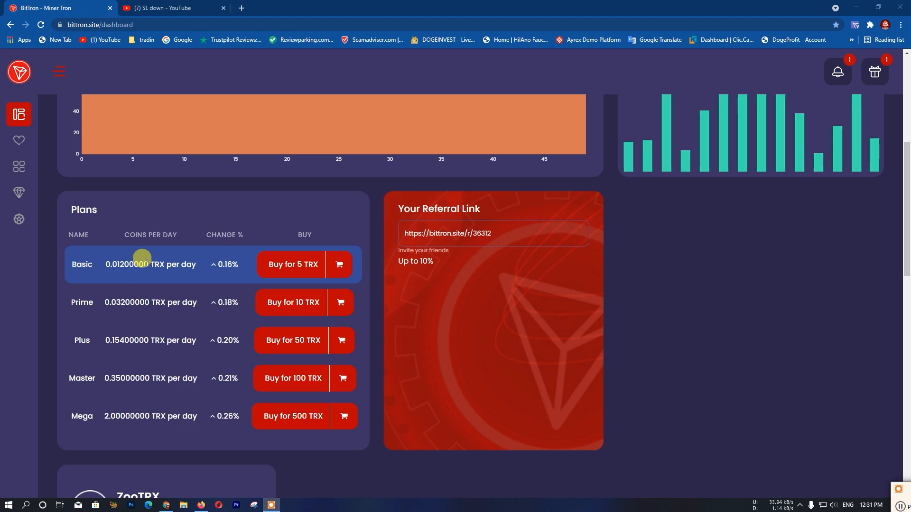
pyautogui.scroll(3)
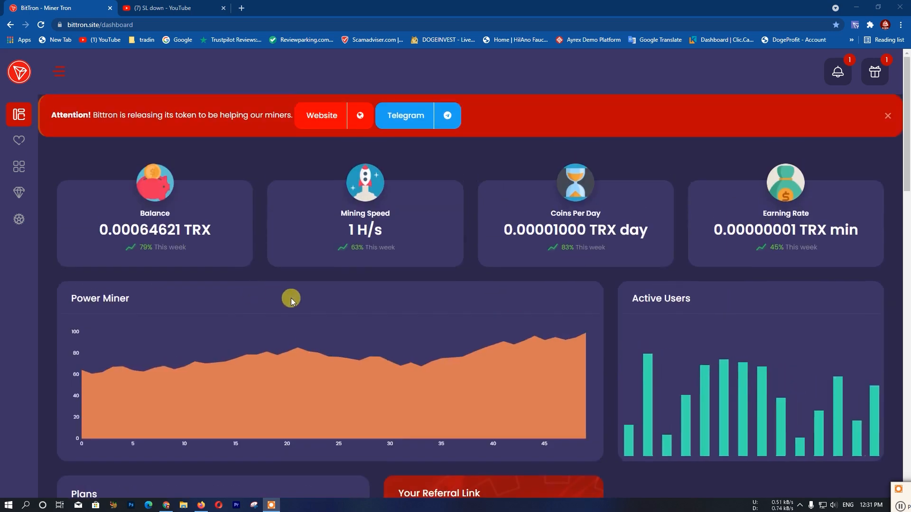
pyautogui.moveTo(207, 301)
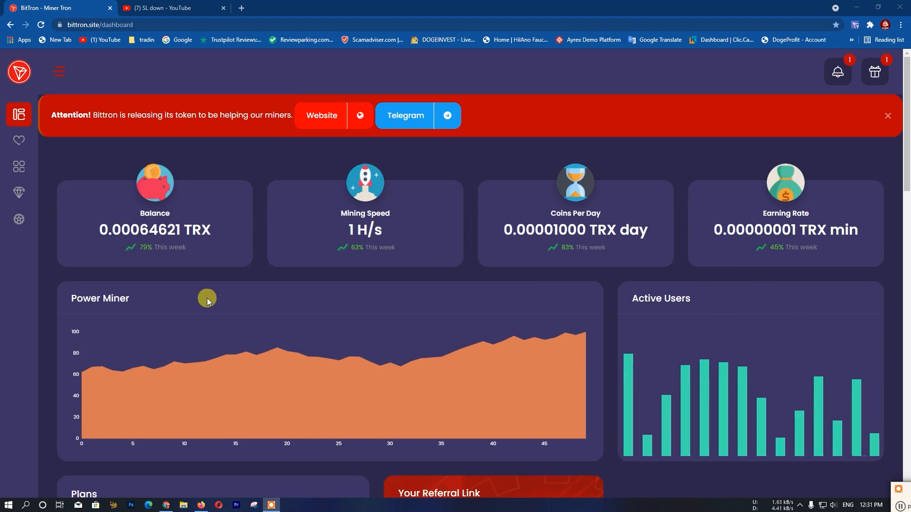
pyautogui.scroll(-3)
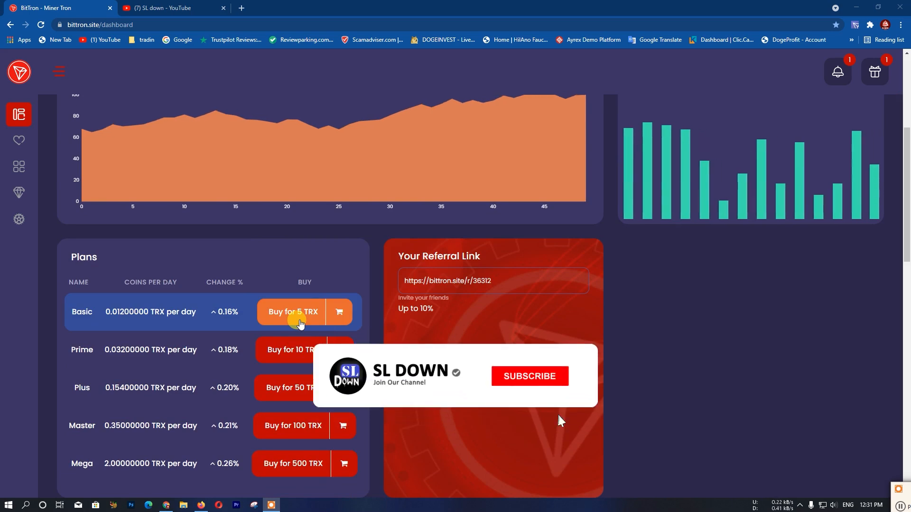
pyautogui.click(529, 376)
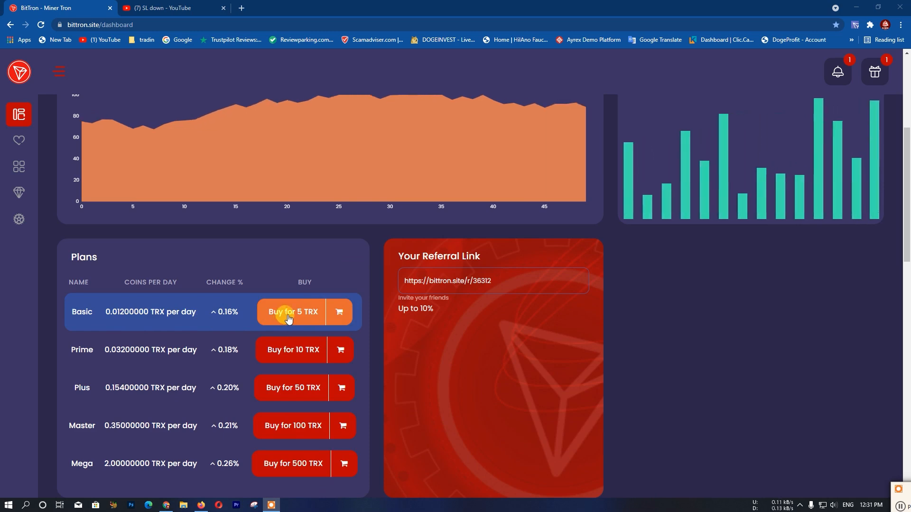
pyautogui.scroll(3)
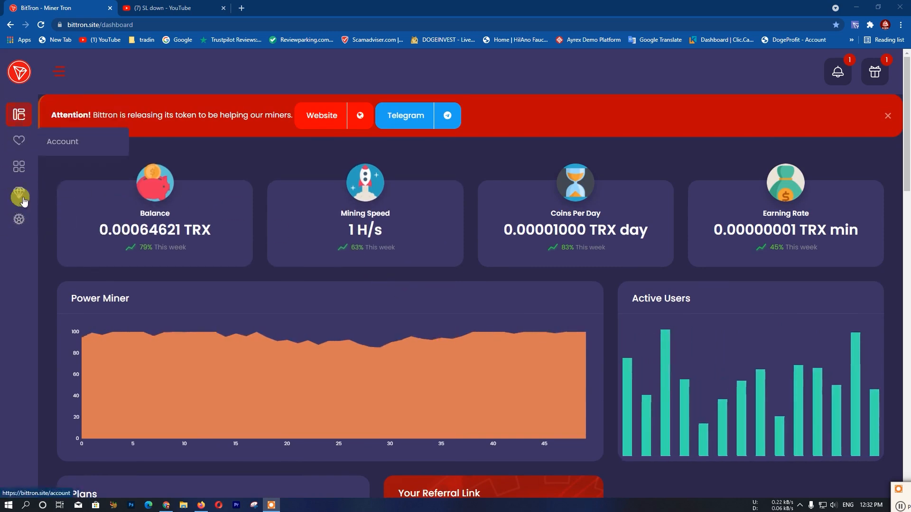
pyautogui.moveTo(19, 197)
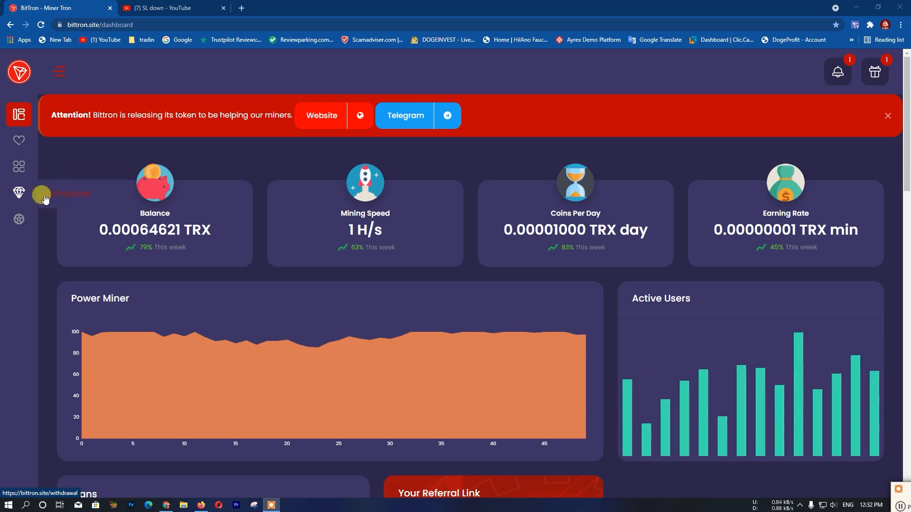
pyautogui.moveTo(66, 197)
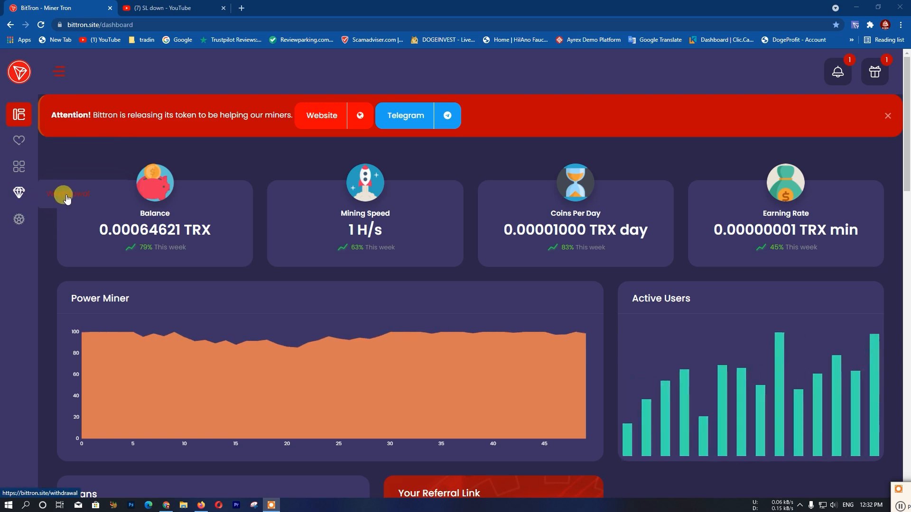
# Open BitTron's Request Withdraw page and paste 0.00064623 as the withdrawal amount
pyautogui.click(19, 193)
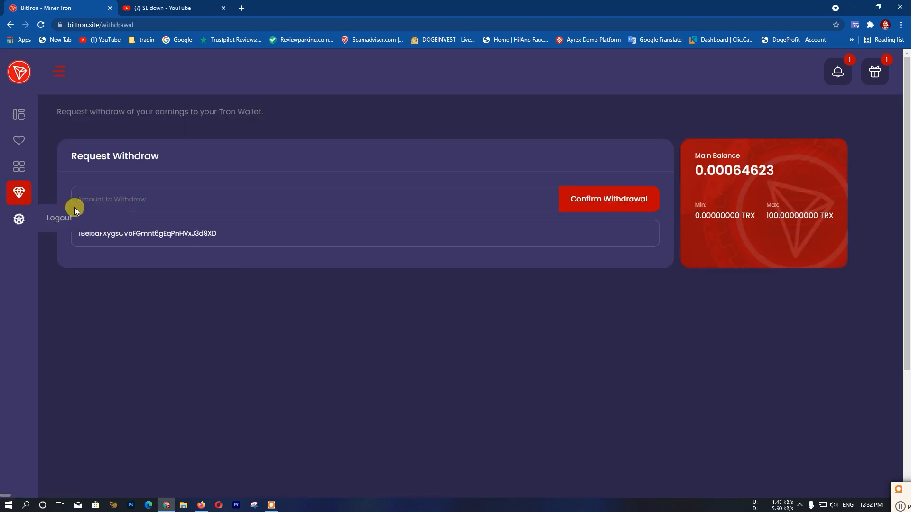
pyautogui.moveTo(258, 341)
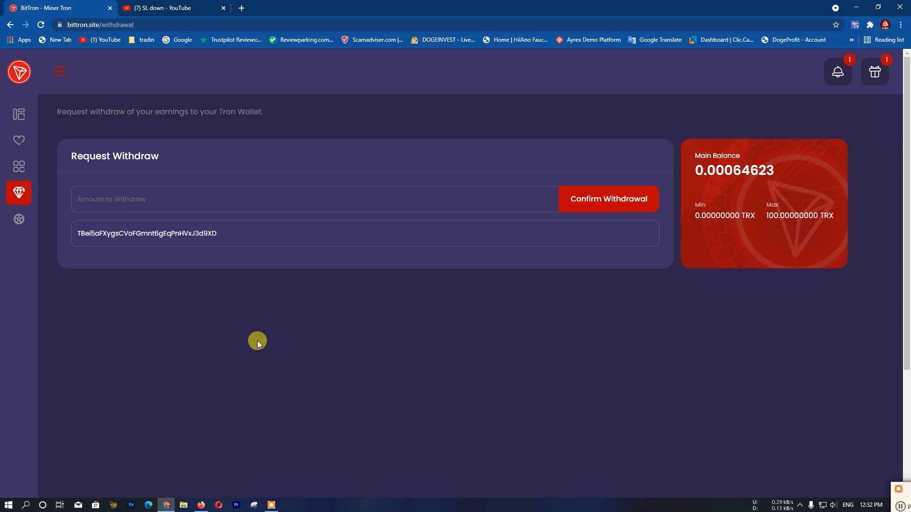
pyautogui.moveTo(70, 205)
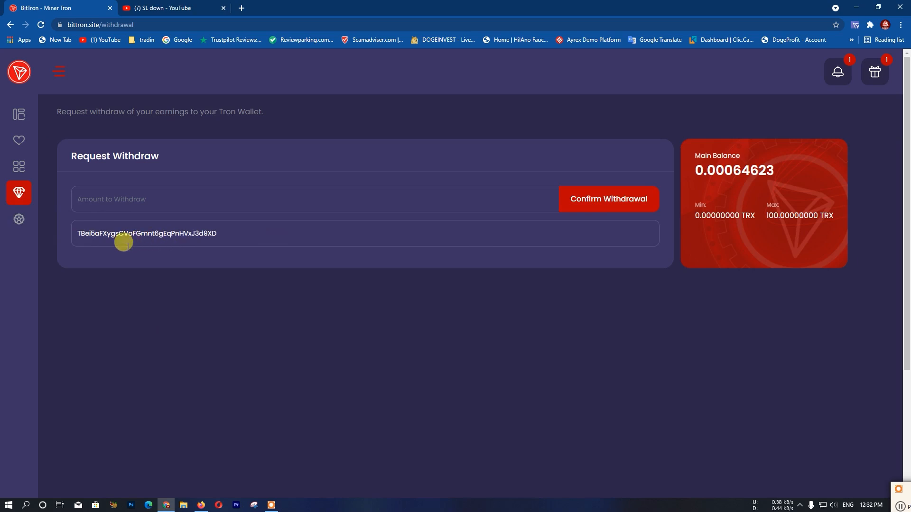
pyautogui.moveTo(648, 259)
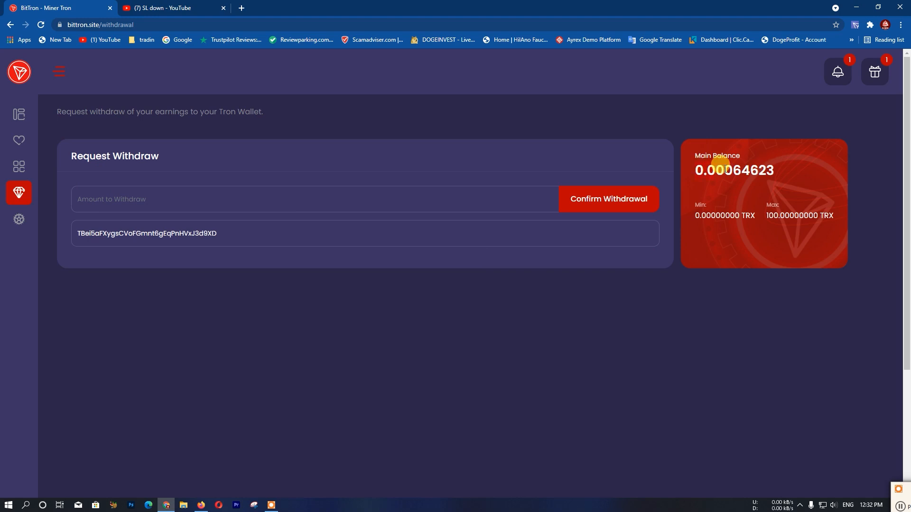
pyautogui.rightClick(770, 171)
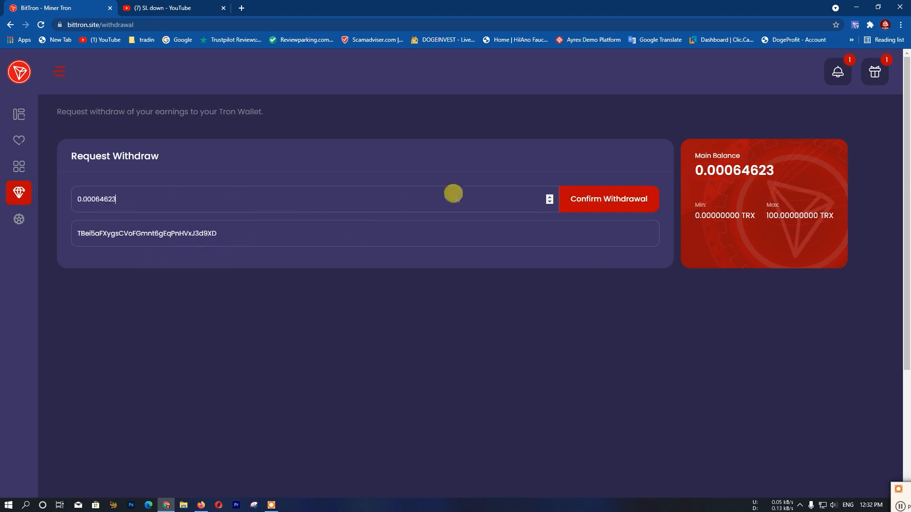
pyautogui.moveTo(709, 210)
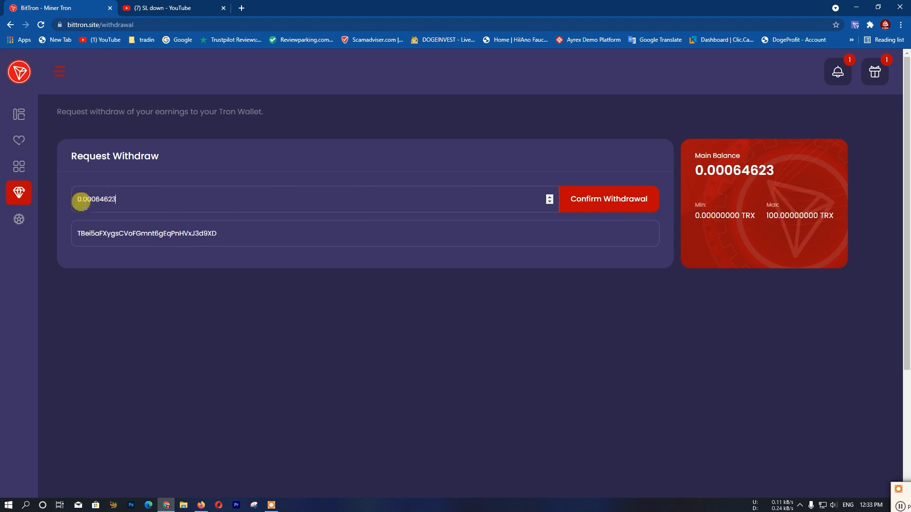
pyautogui.moveTo(567, 470)
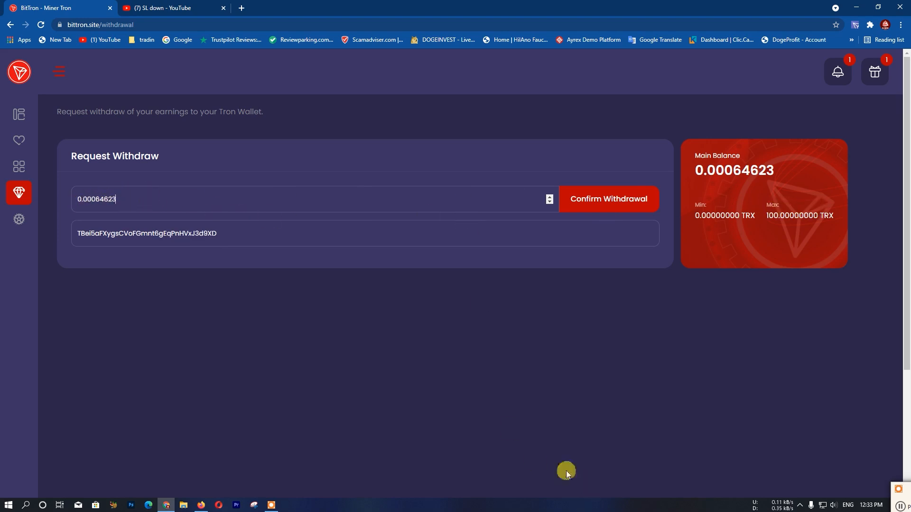
pyautogui.moveTo(324, 395)
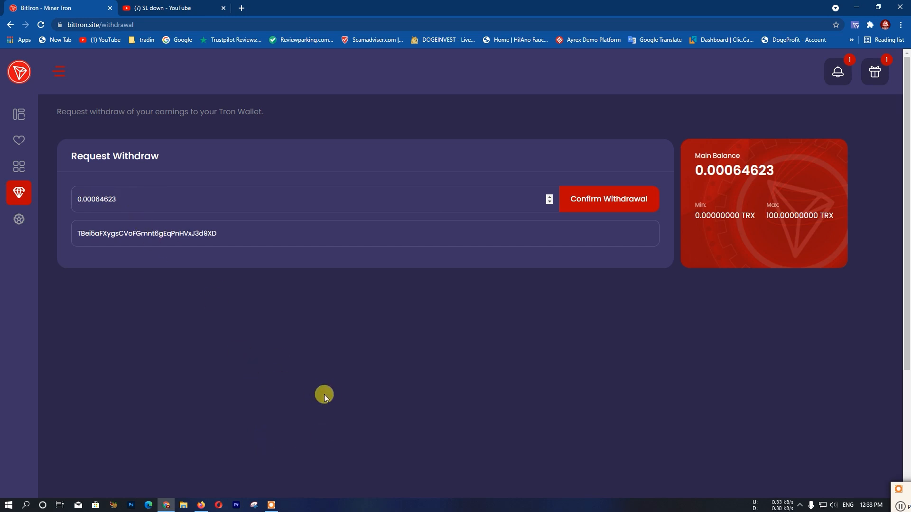
pyautogui.moveTo(201, 491)
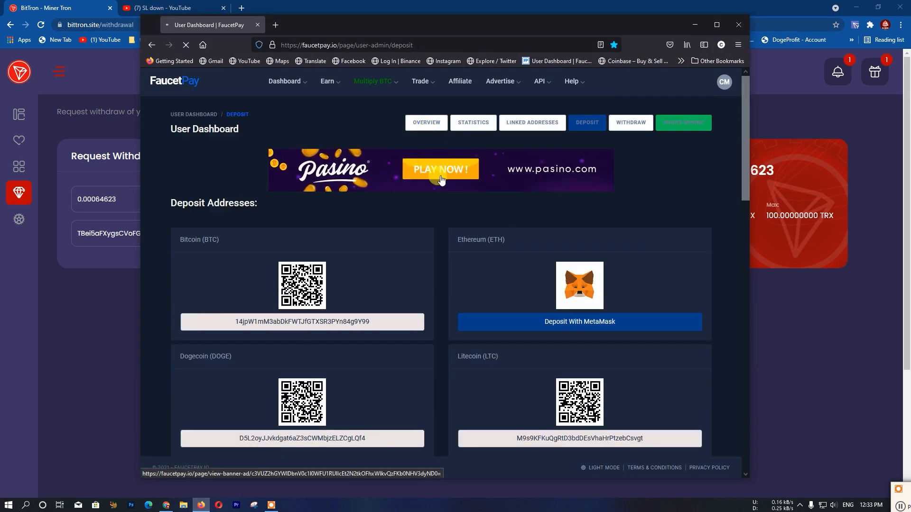
# Check FaucetPay's User Dashboard > Deposit page
pyautogui.click(425, 122)
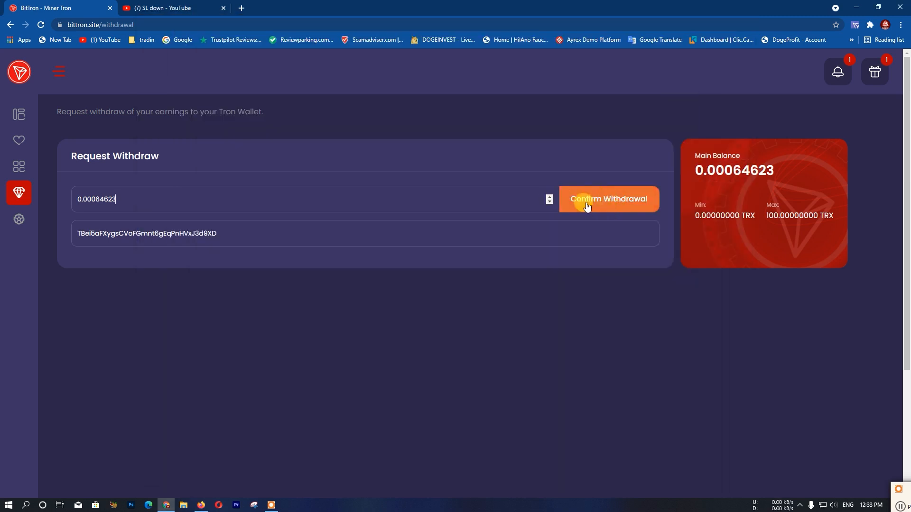
pyautogui.moveTo(608, 199)
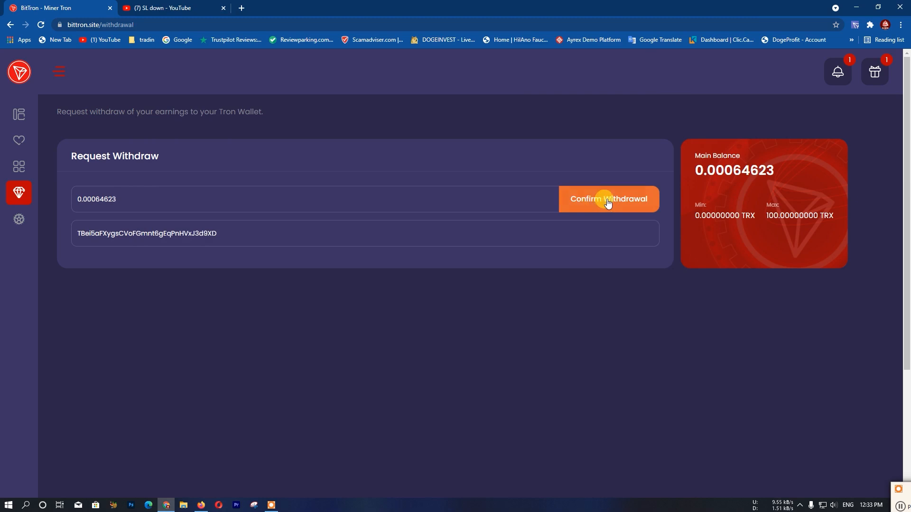
# Confirm the 0.00064623 TRX withdrawal, leaving a 0.00000001 TRX balance
pyautogui.click(607, 199)
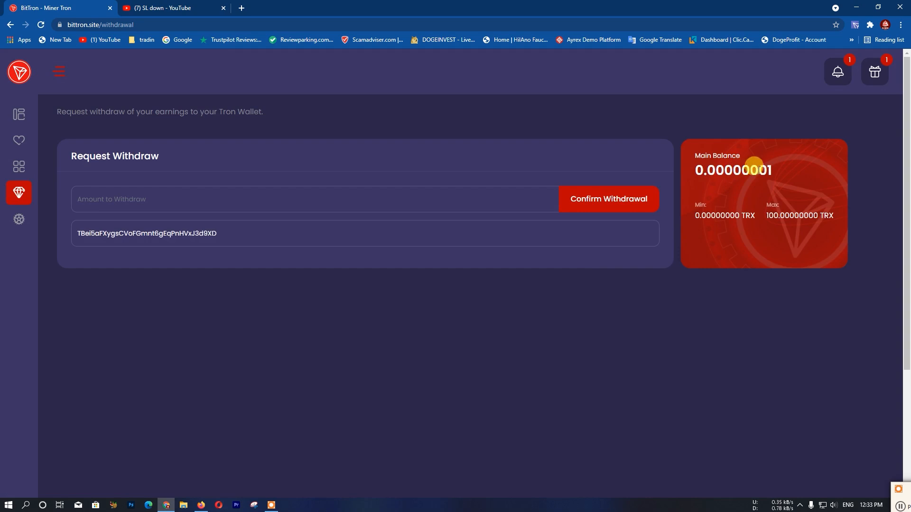
pyautogui.moveTo(728, 225)
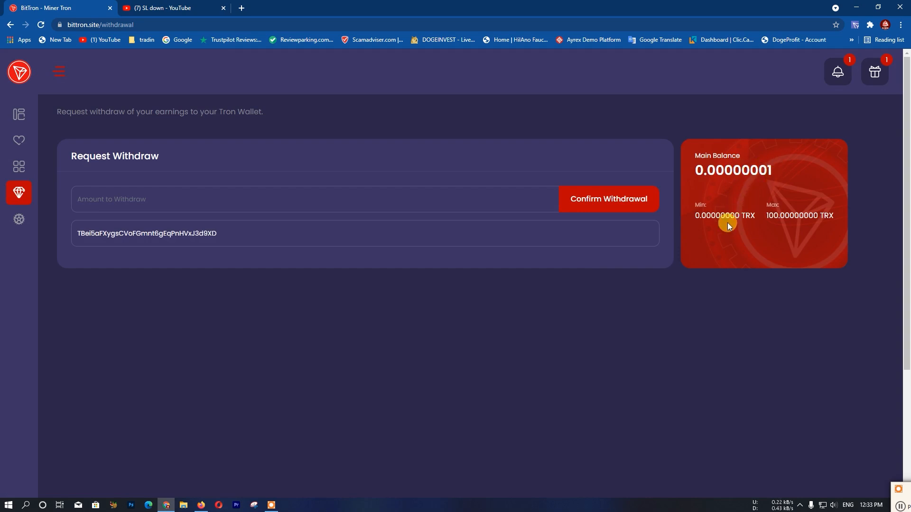
pyautogui.moveTo(192, 356)
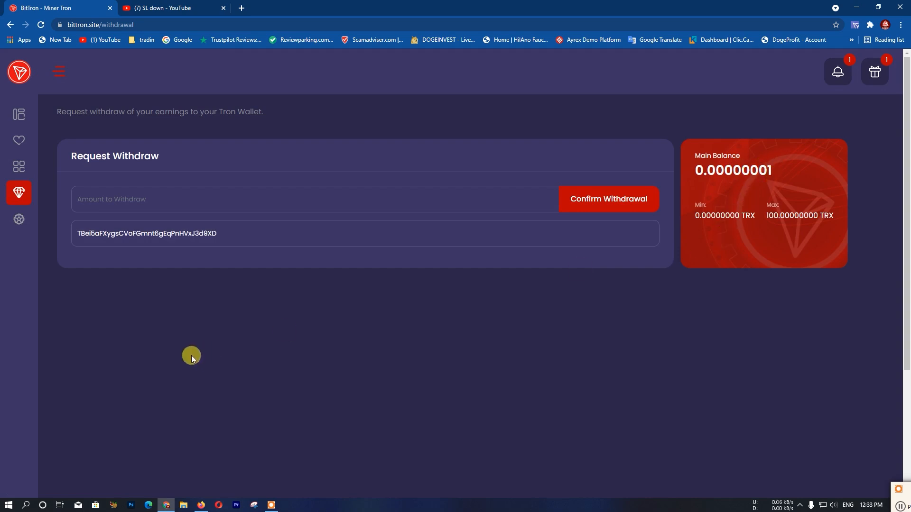
pyautogui.moveTo(202, 499)
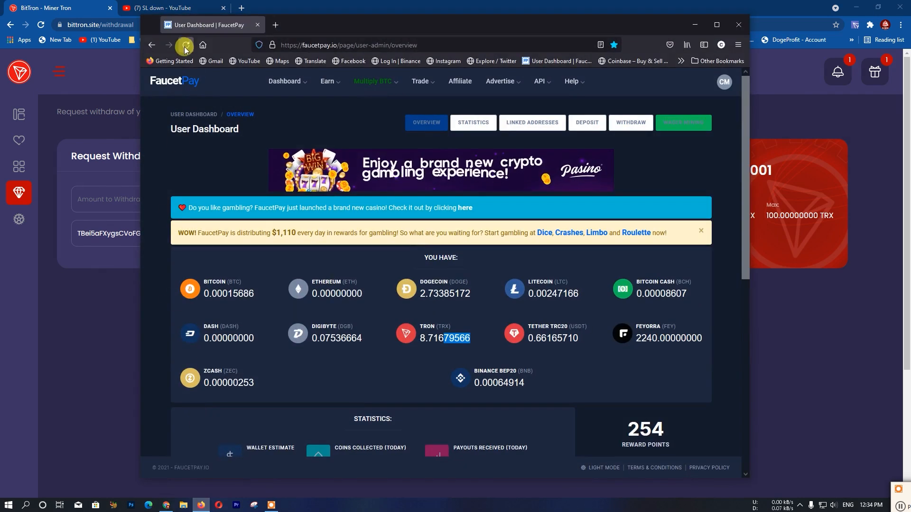
# Reload FaucetPay and find the 0.00064623 TRX BitTron payment, with TRON balance 8.71744189
pyautogui.click(185, 45)
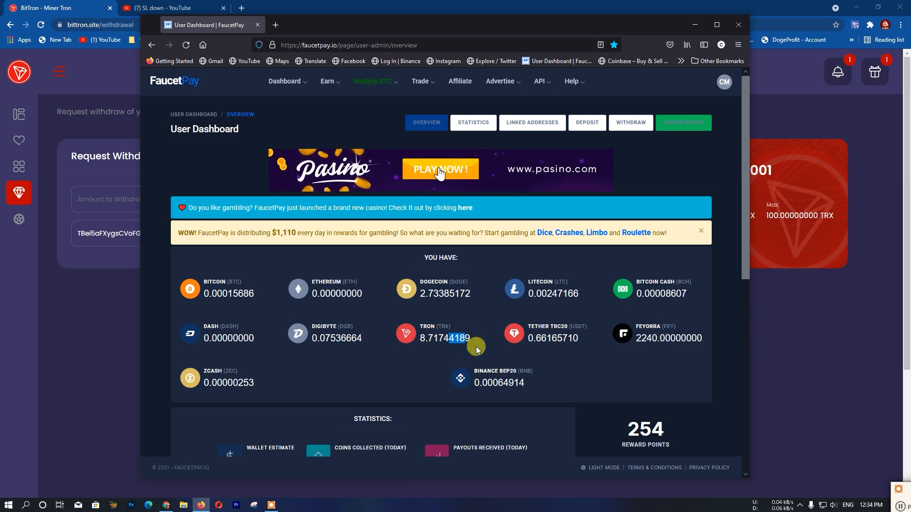
pyautogui.scroll(-3)
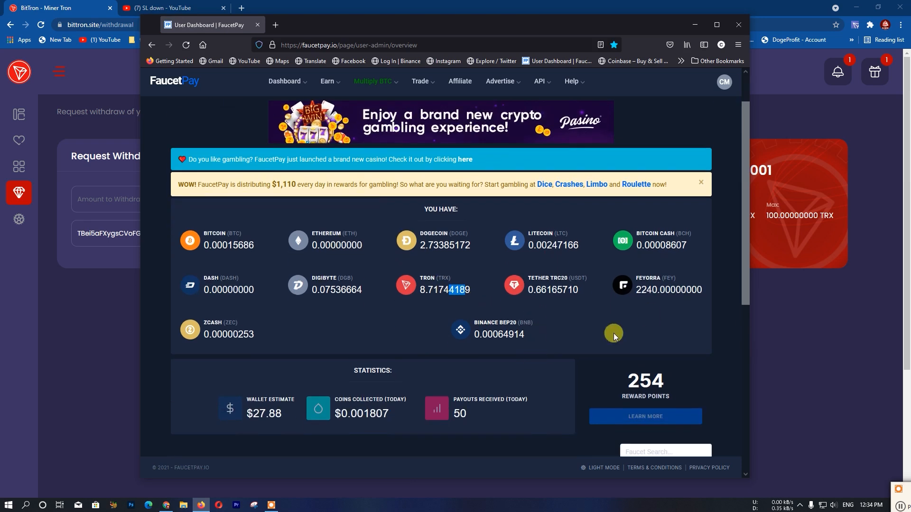
pyautogui.scroll(-3)
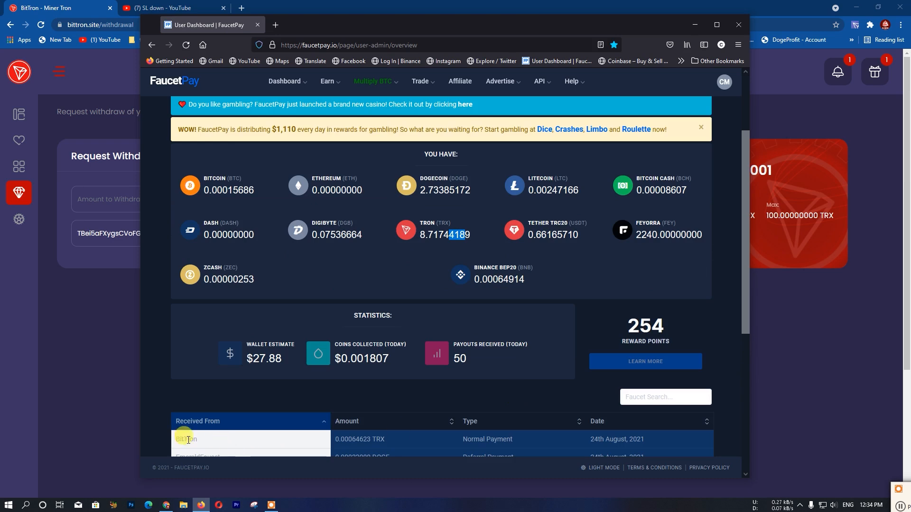
pyautogui.doubleClick(186, 439)
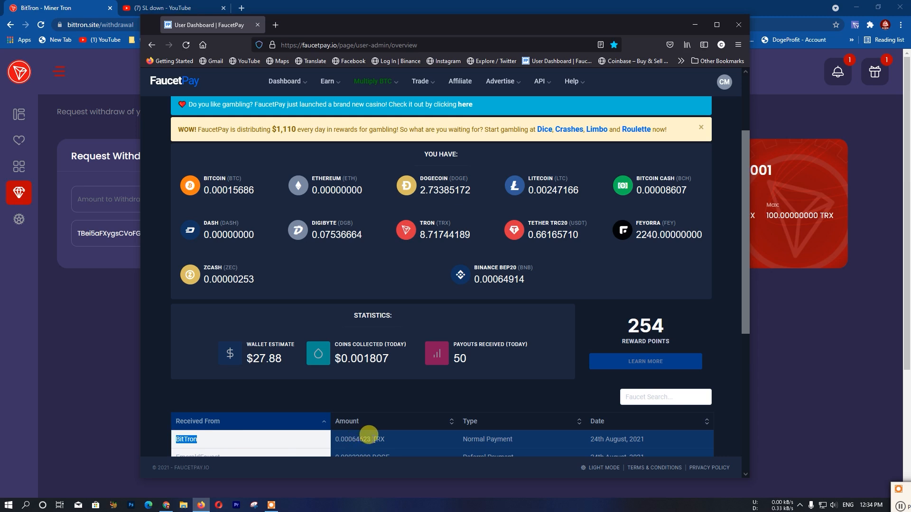
pyautogui.moveTo(729, 334)
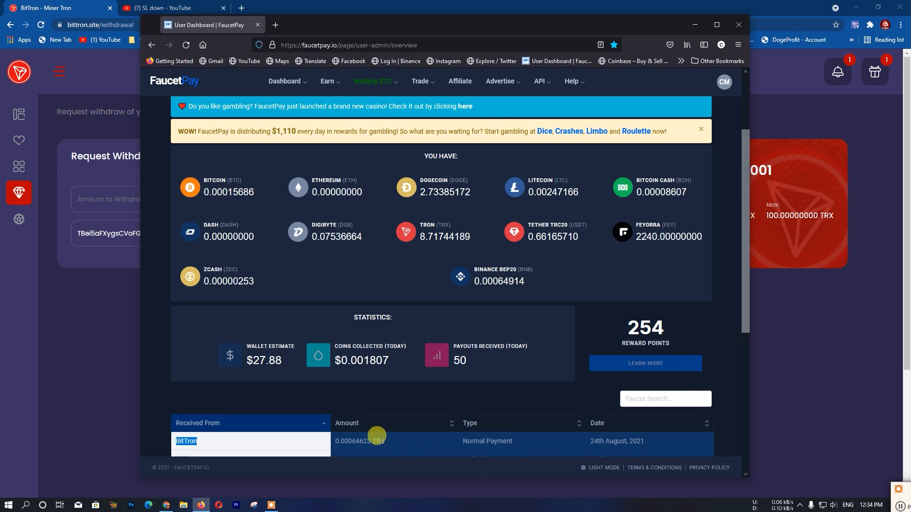
pyautogui.moveTo(487, 449)
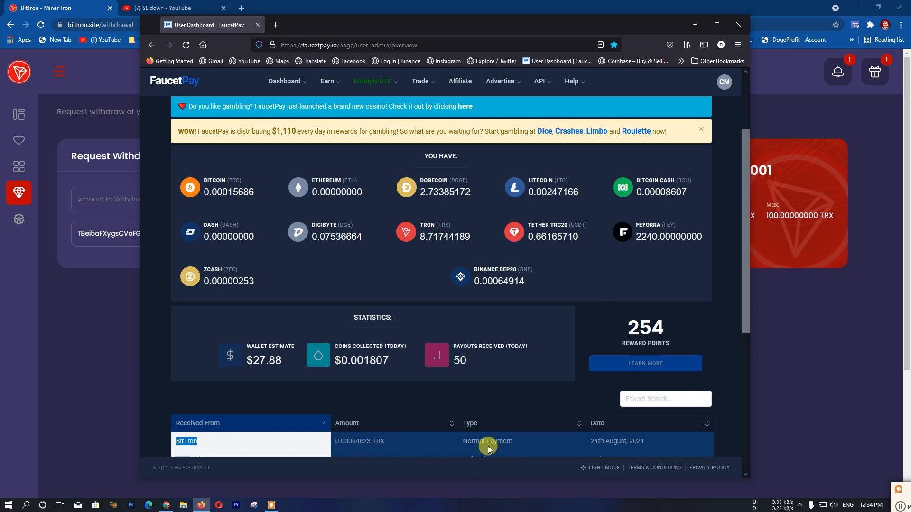
pyautogui.moveTo(419, 437)
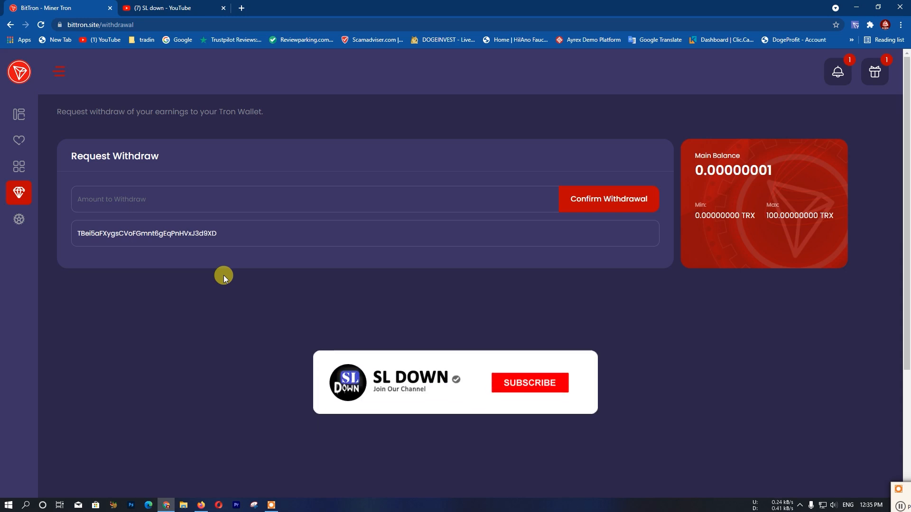
pyautogui.click(528, 382)
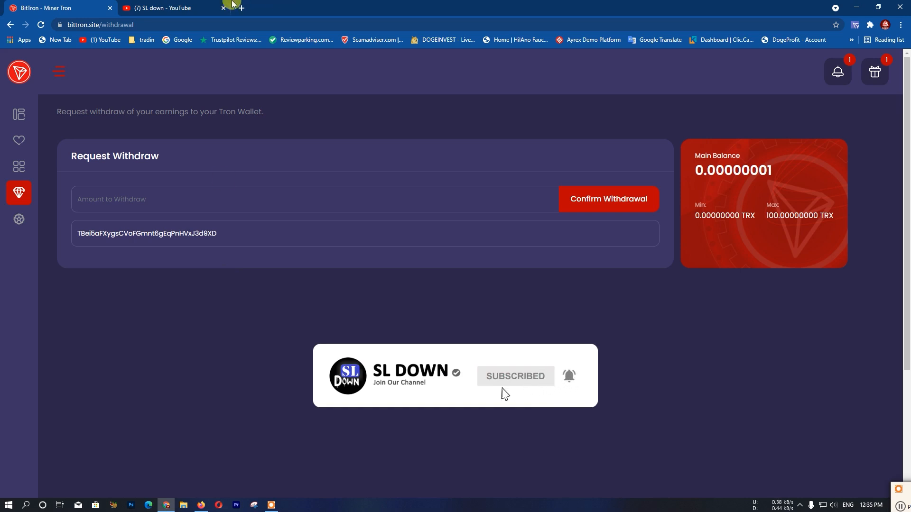
pyautogui.moveTo(178, 100)
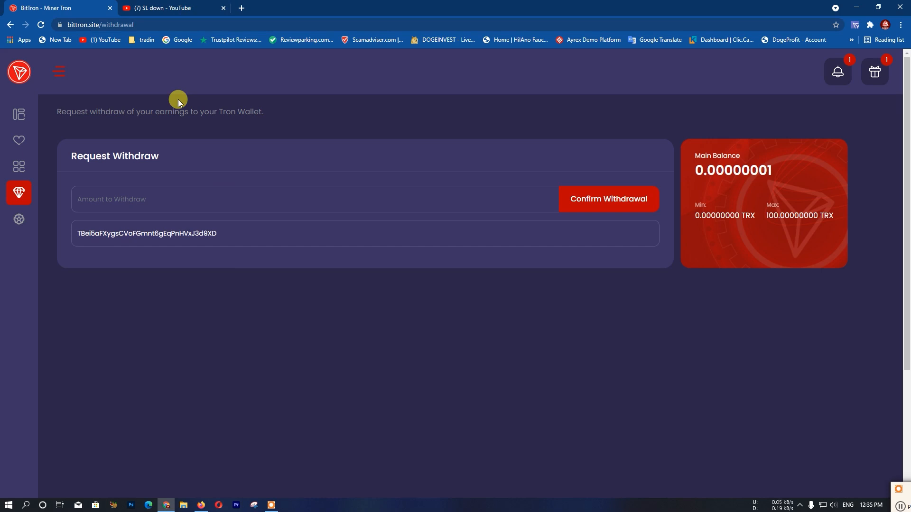
pyautogui.moveTo(223, 367)
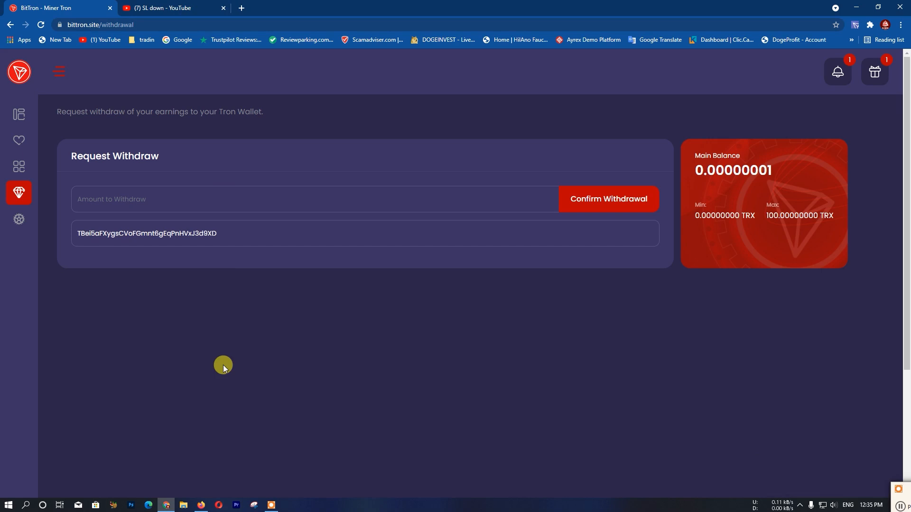
pyautogui.moveTo(204, 356)
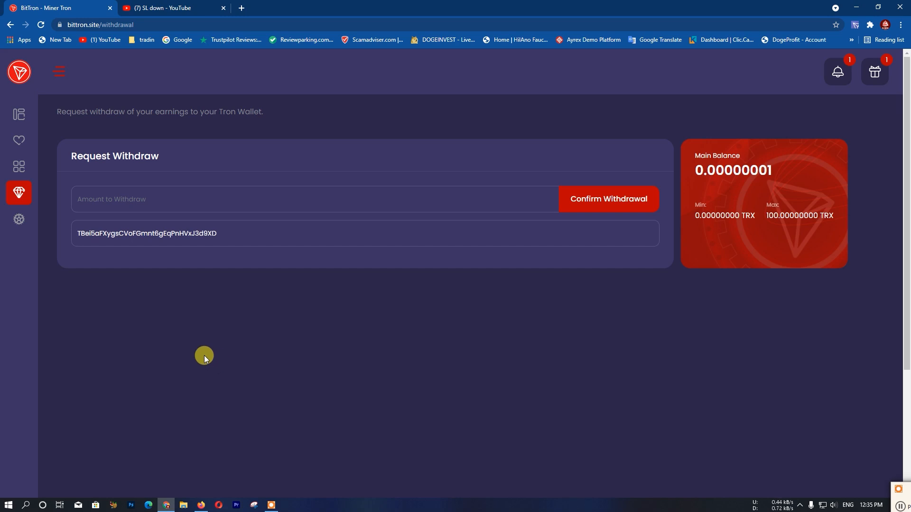
pyautogui.moveTo(216, 165)
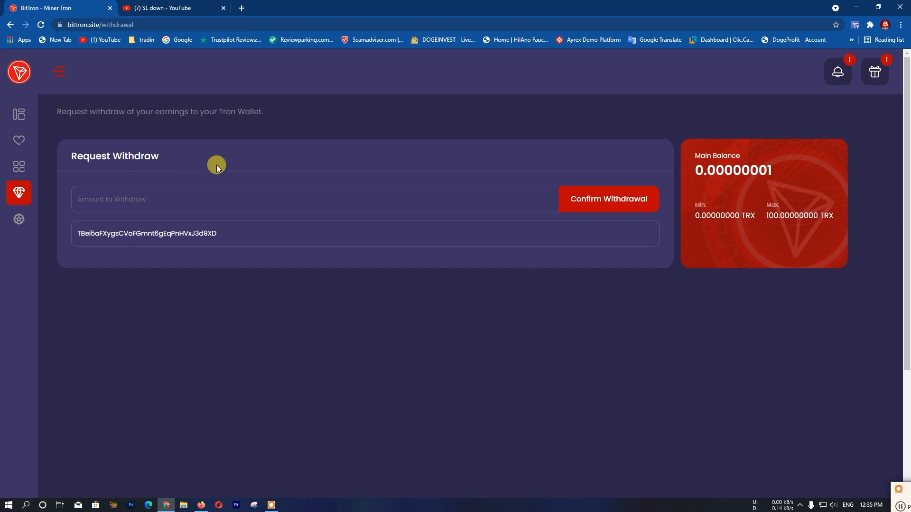
pyautogui.moveTo(91, 94)
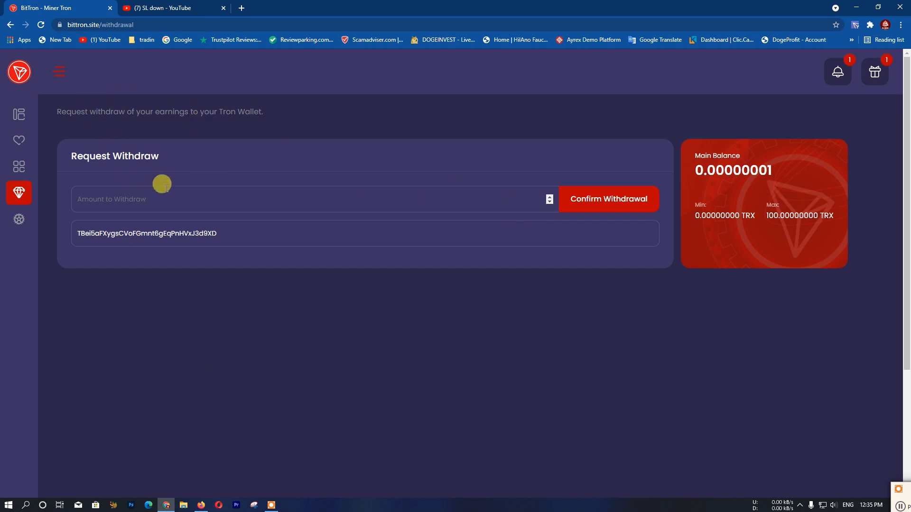
pyautogui.click(609, 199)
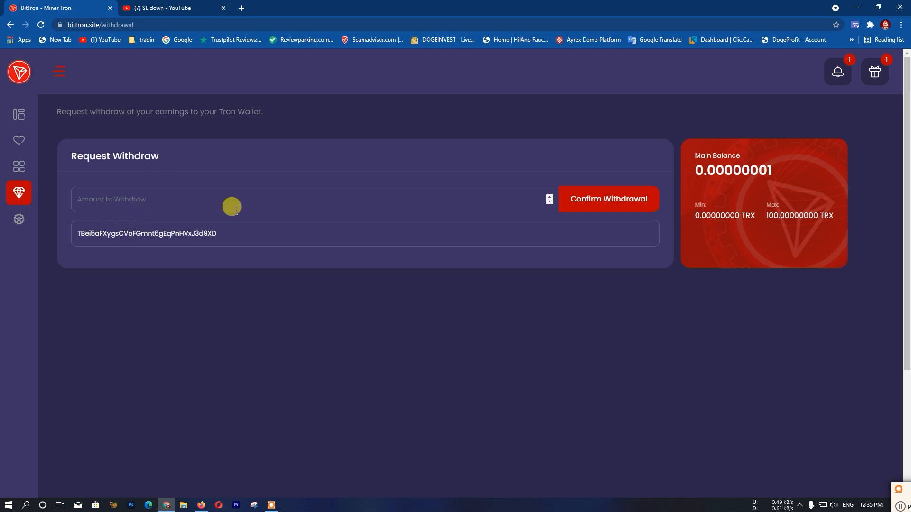
pyautogui.click(608, 199)
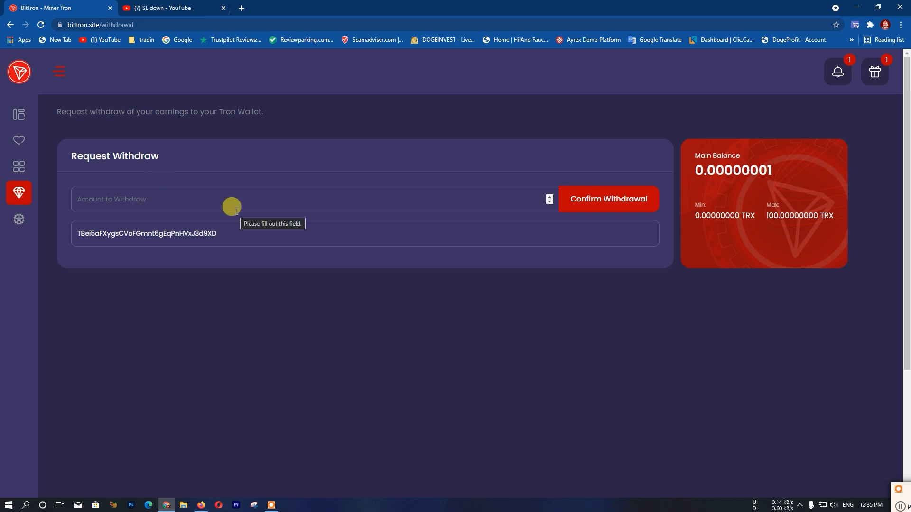
pyautogui.moveTo(673, 246)
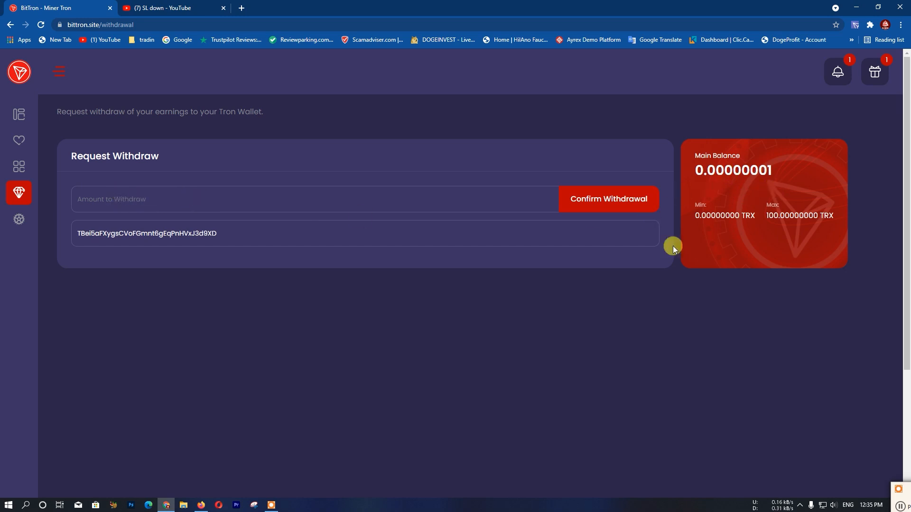
pyautogui.moveTo(121, 170)
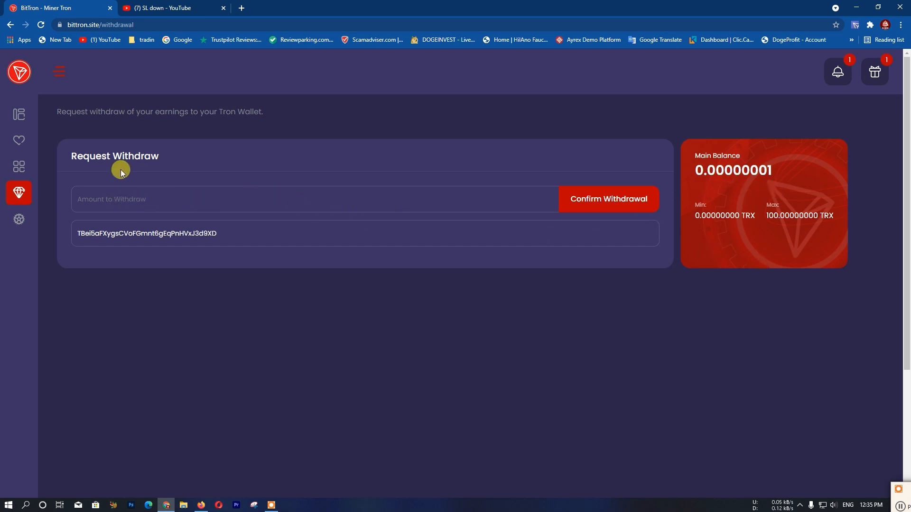